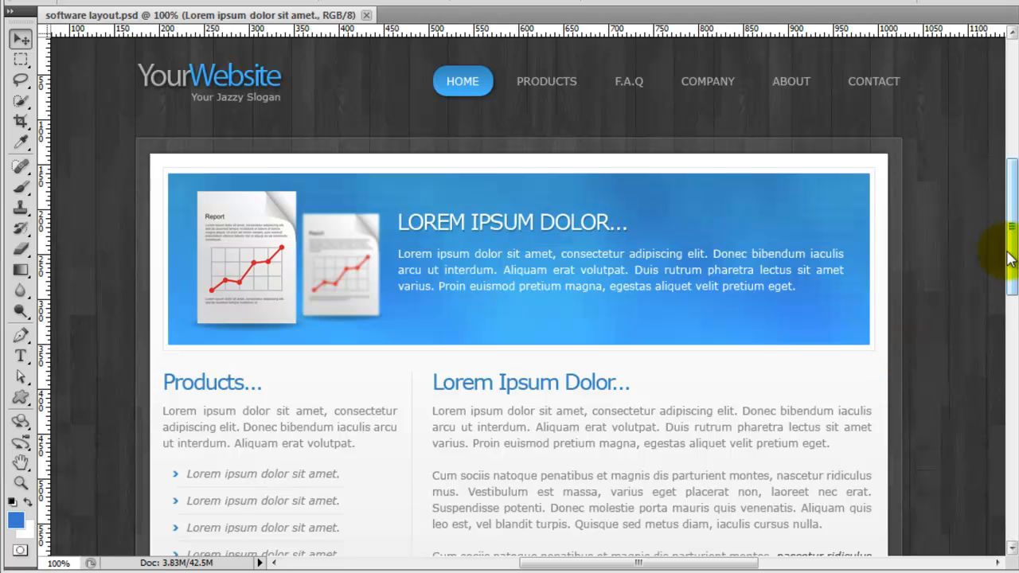
# - Set ul#sideBarLinks li height to 30px in style.css, checking the Design view
pyautogui.scroll(-3)
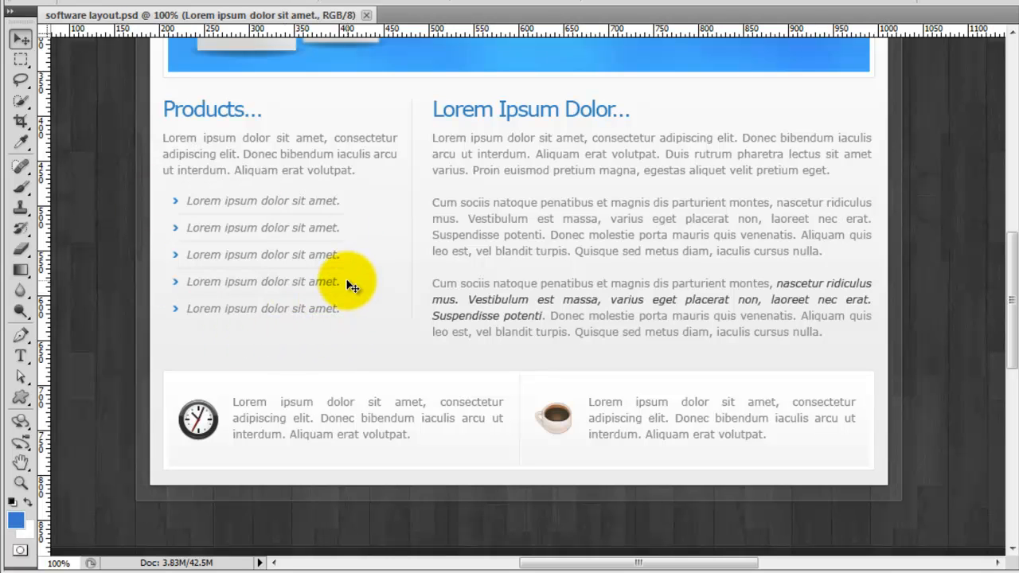
pyautogui.moveTo(872, 412)
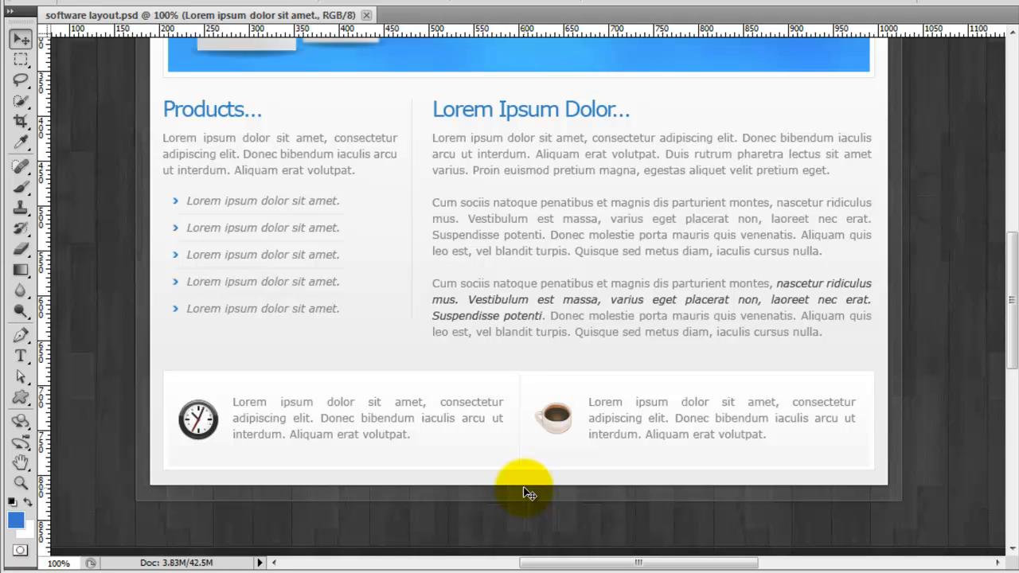
pyautogui.moveTo(469, 469)
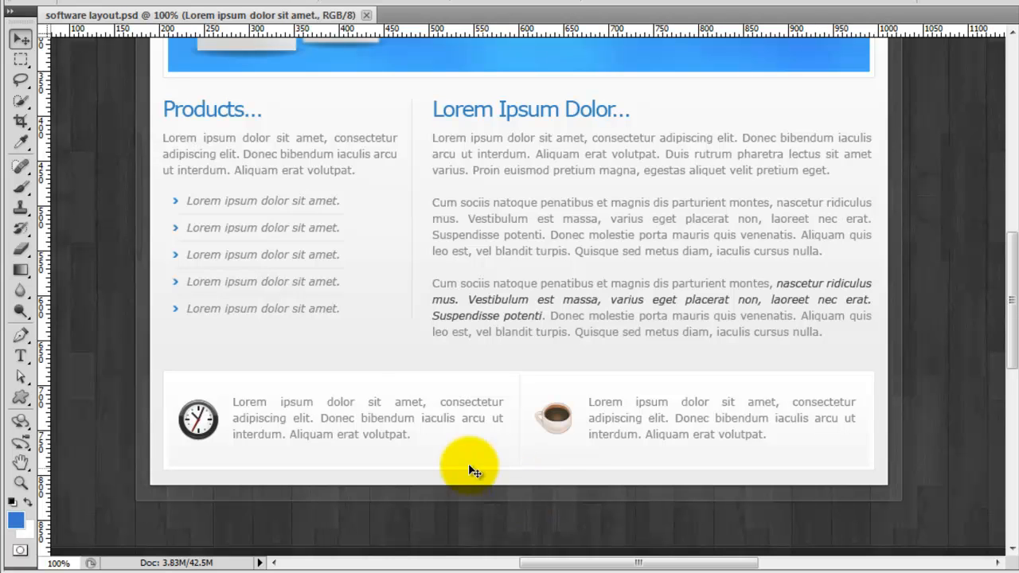
pyautogui.moveTo(378, 319)
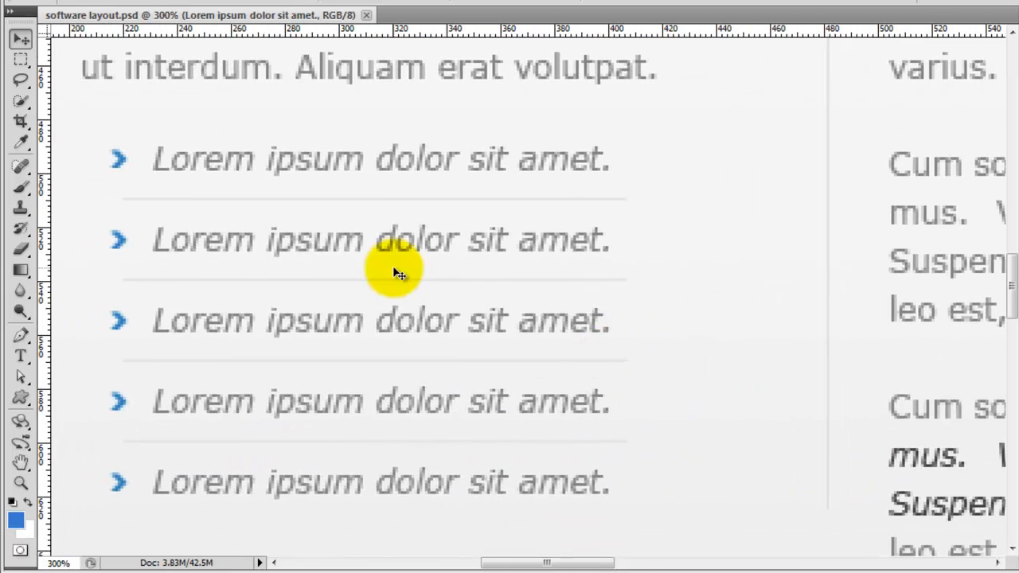
pyautogui.click(19, 143)
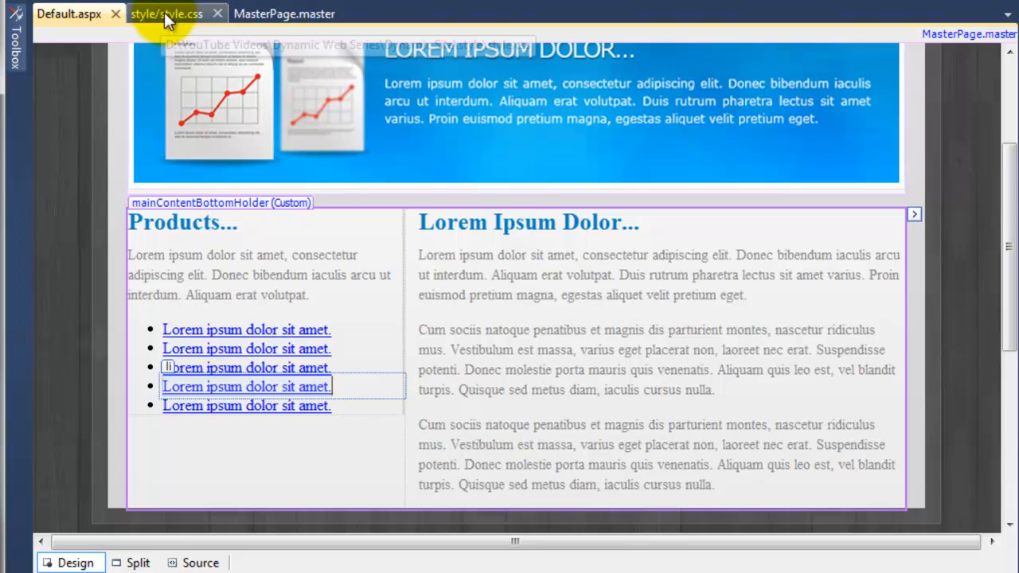
pyautogui.click(168, 13)
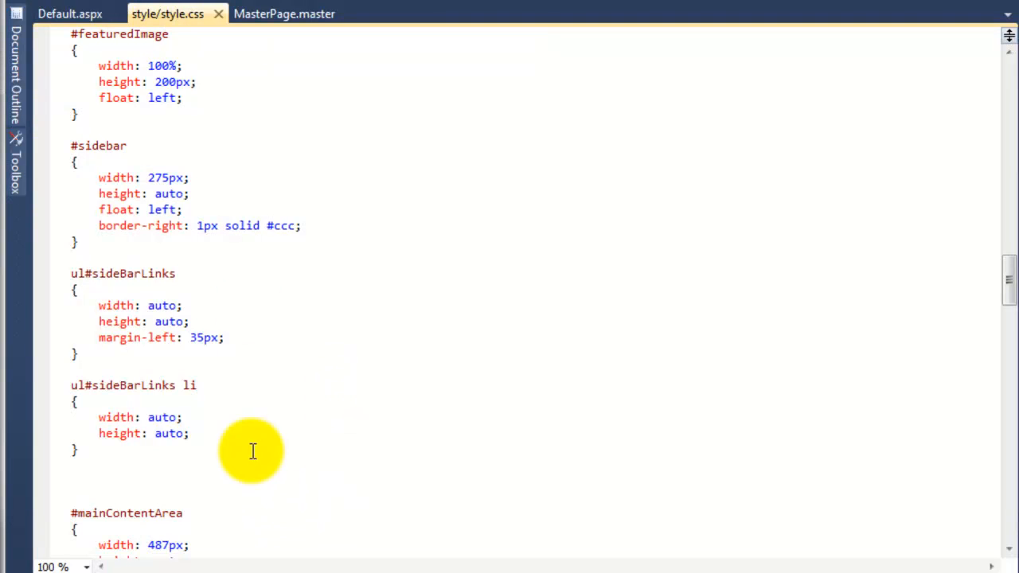
pyautogui.moveTo(213, 392)
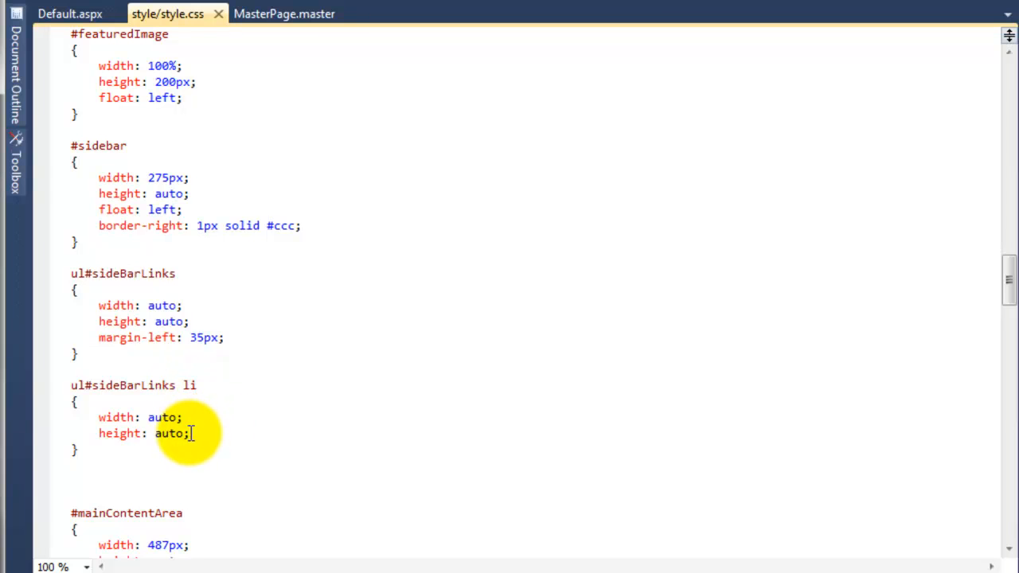
pyautogui.doubleClick(169, 433)
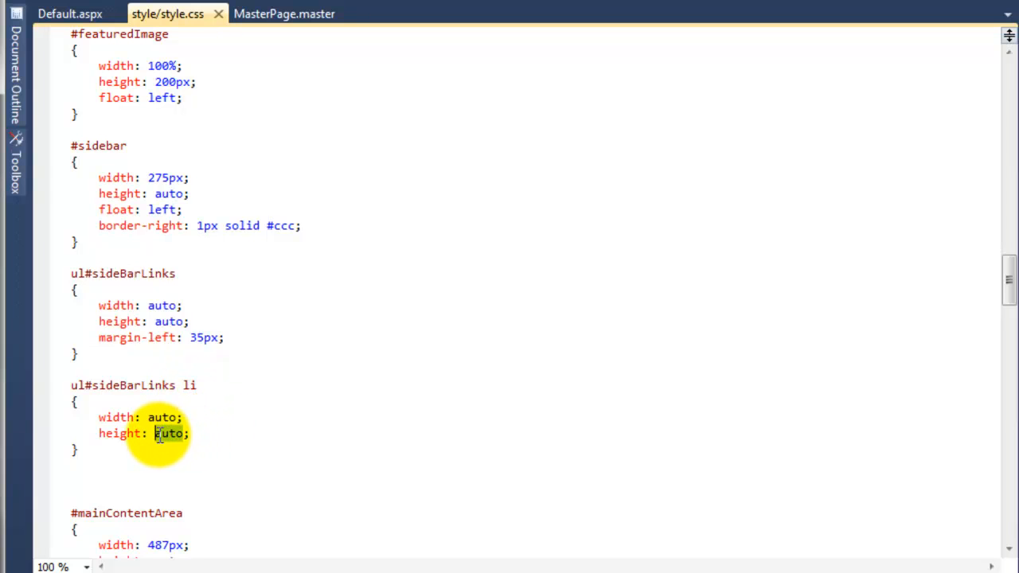
pyautogui.write('25px')
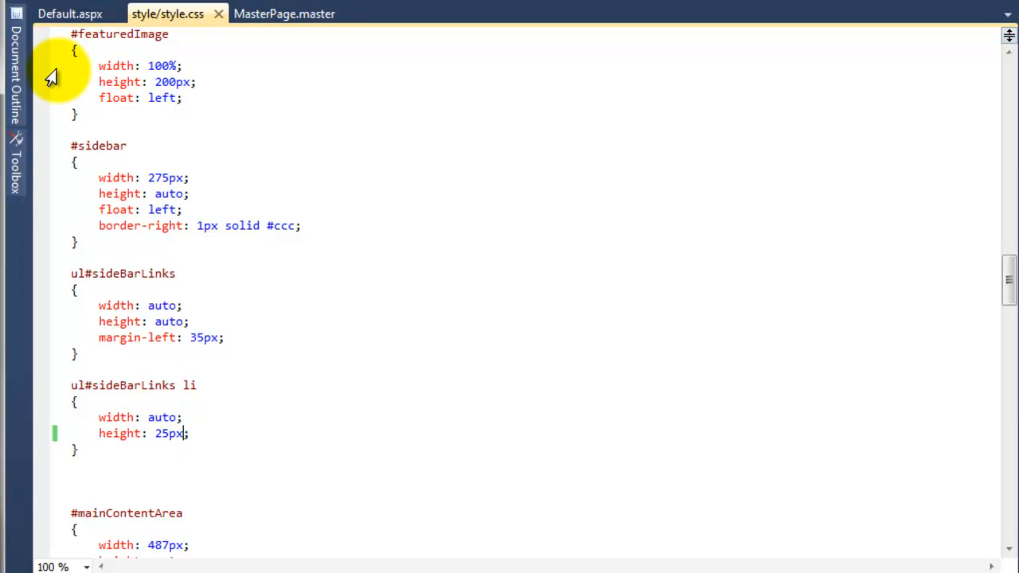
pyautogui.click(69, 12)
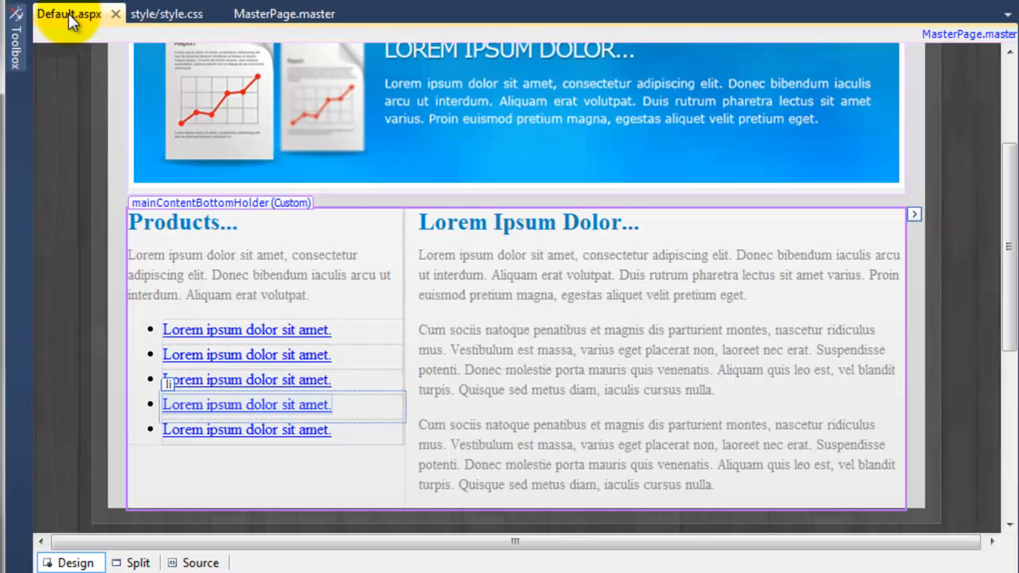
pyautogui.click(165, 13)
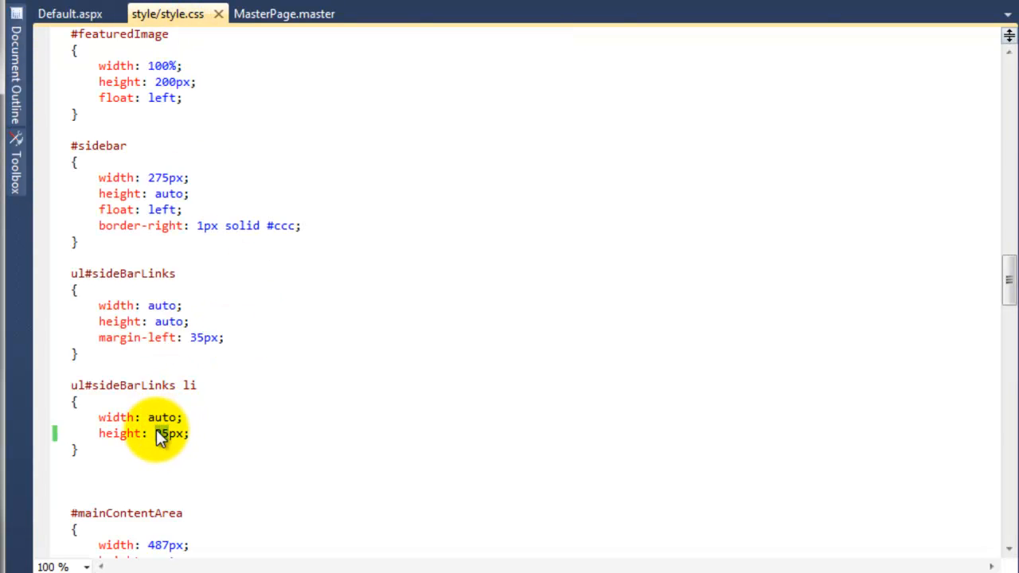
pyautogui.click(64, 13)
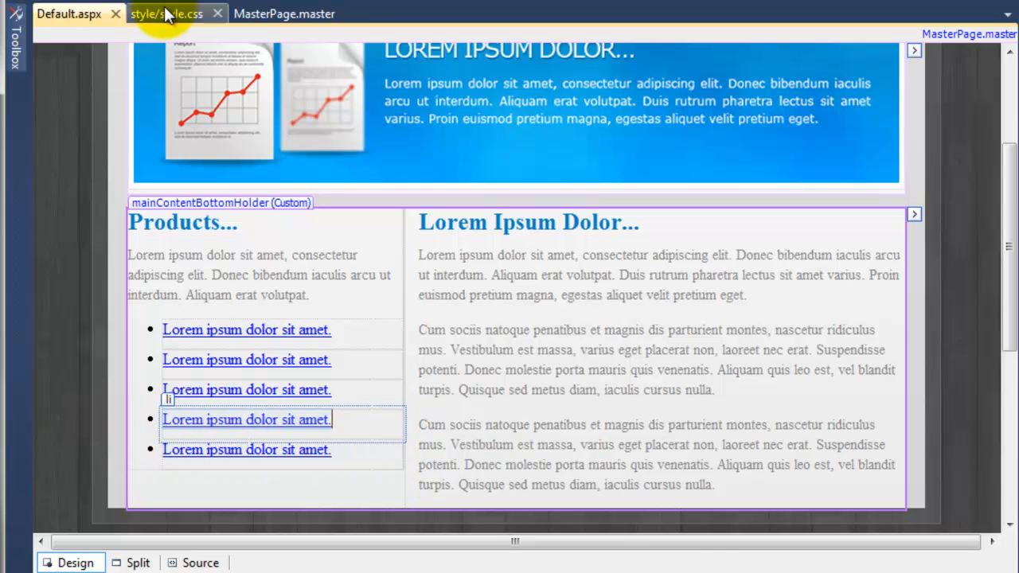
pyautogui.click(167, 13)
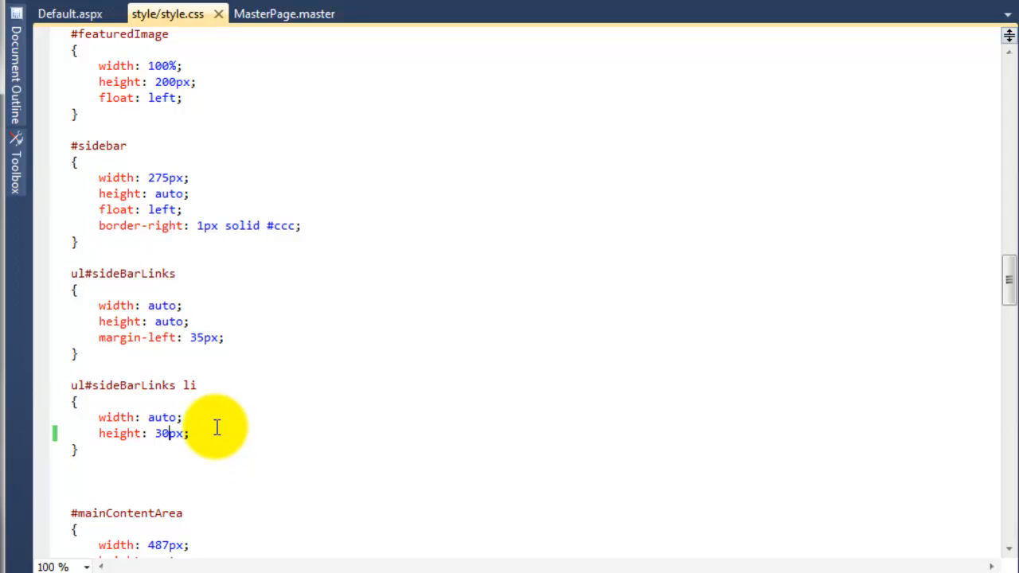
# - Add border: 1px solid #ccc to the sidebar link item rule
pyautogui.write('#')
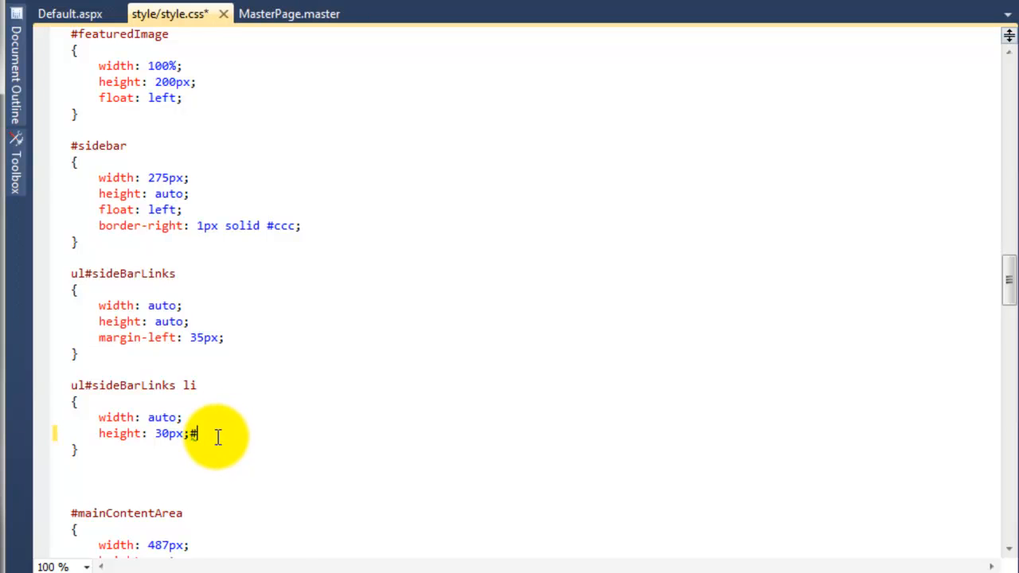
pyautogui.write('bir')
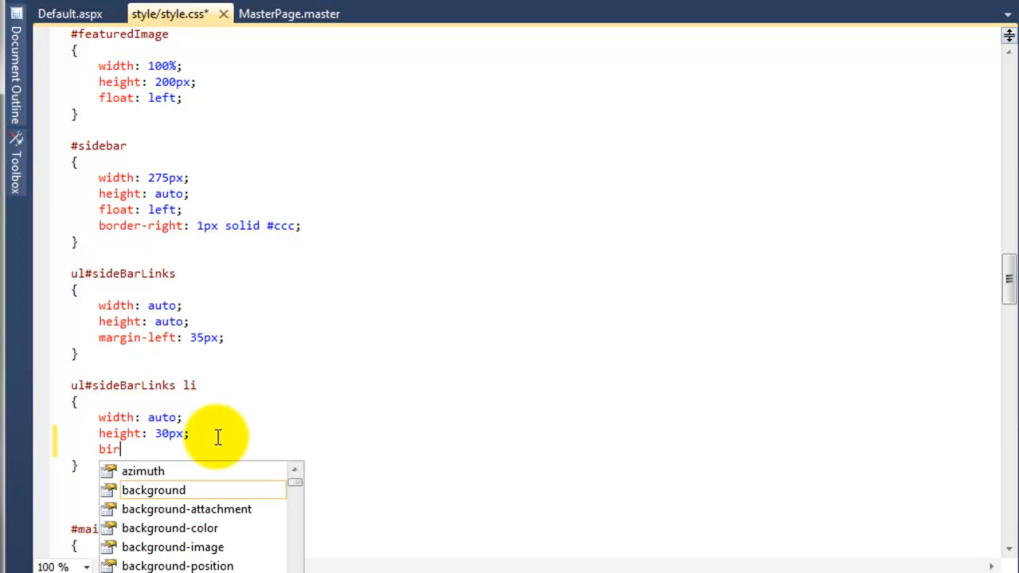
pyautogui.write('der')
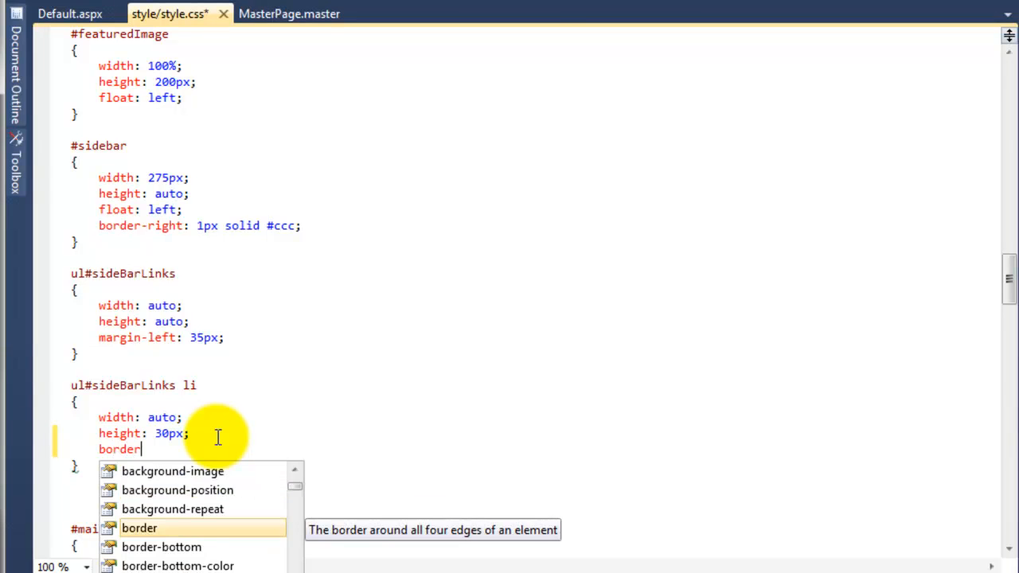
pyautogui.write(': 10px')
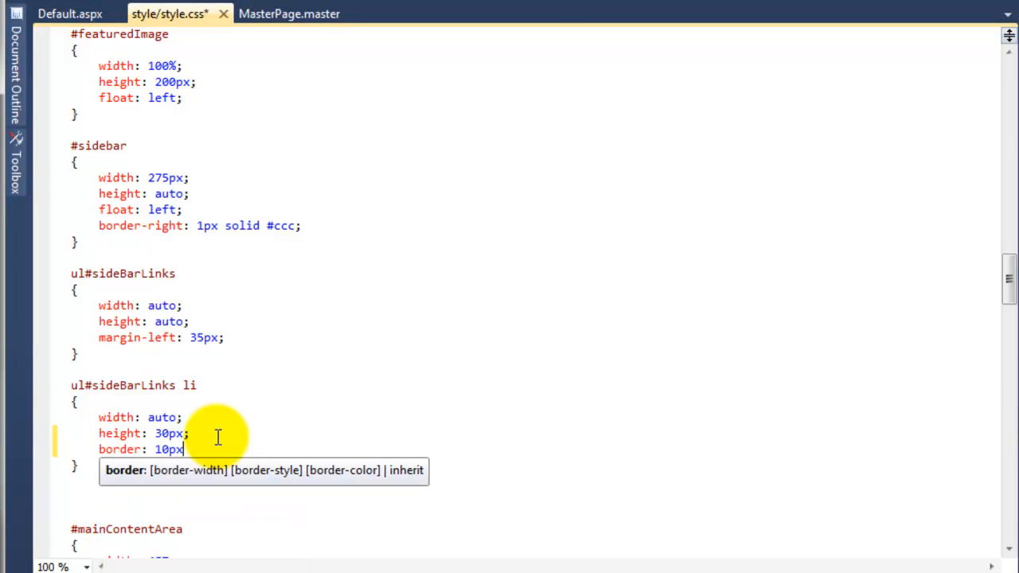
pyautogui.write('1px sol')
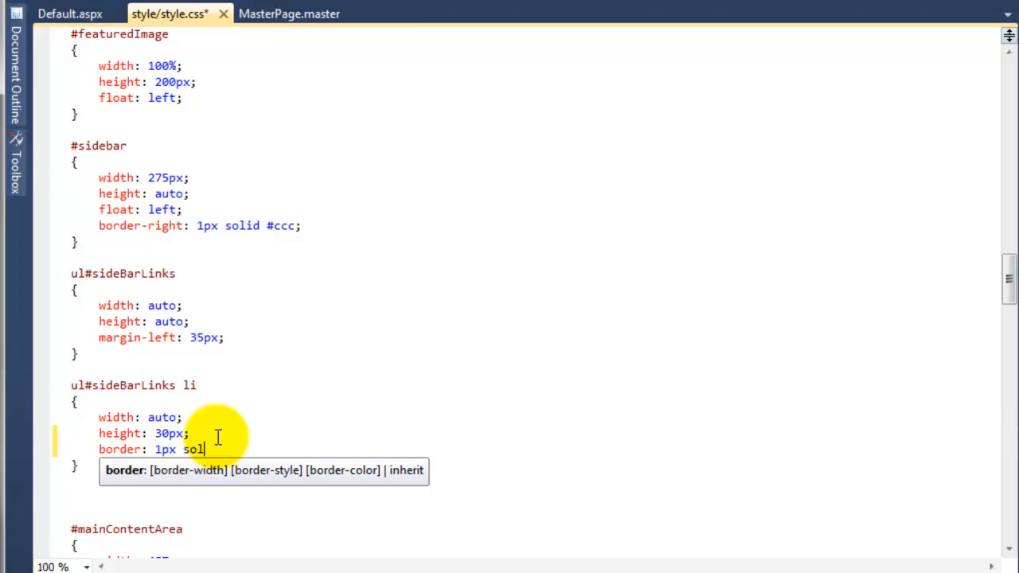
pyautogui.write('id')
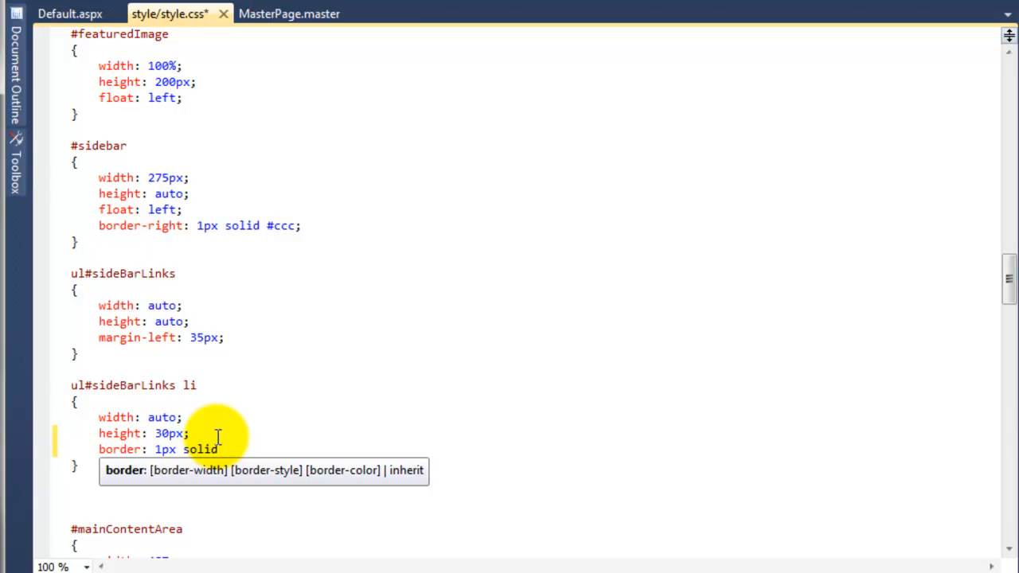
pyautogui.write('#ccc;')
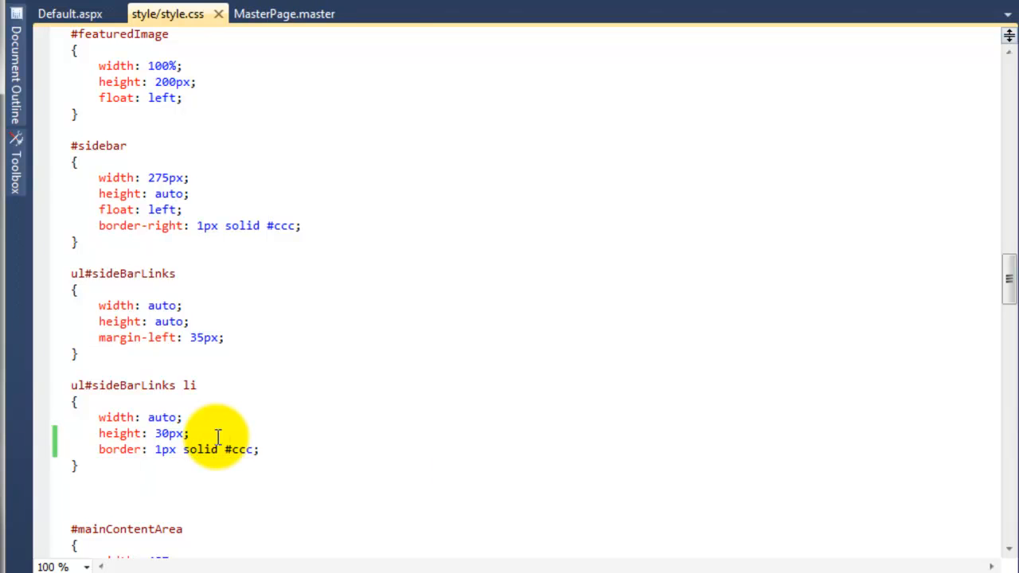
# - Rename the sidebar item border property to border-bottom so only a bottom border shows
pyautogui.click(70, 13)
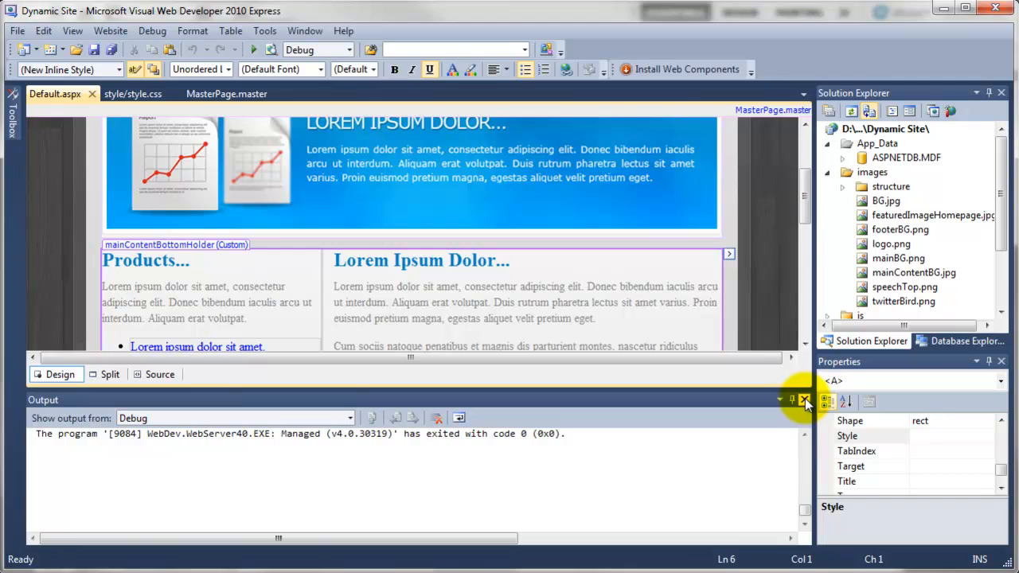
pyautogui.click(132, 92)
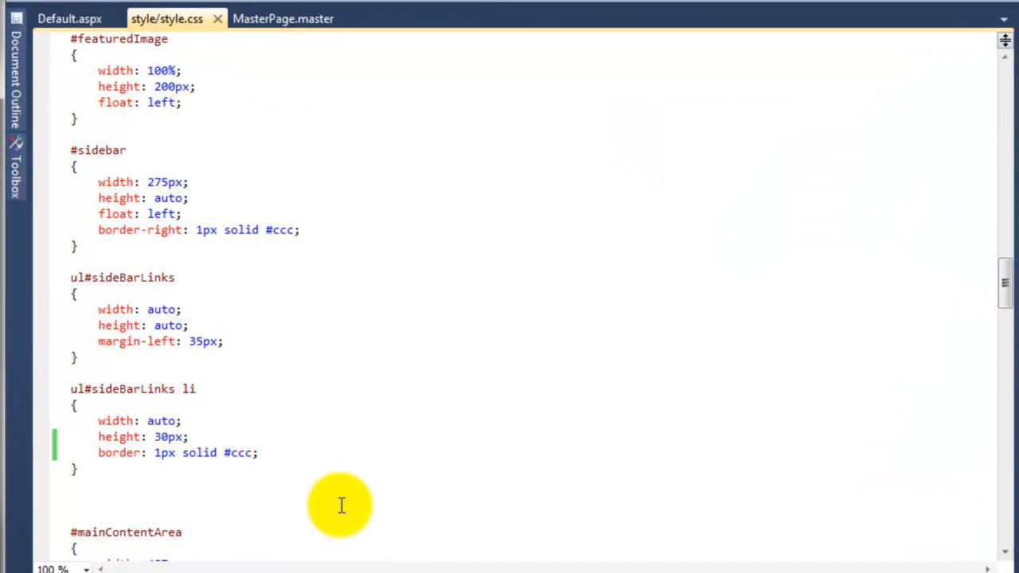
pyautogui.click(142, 452)
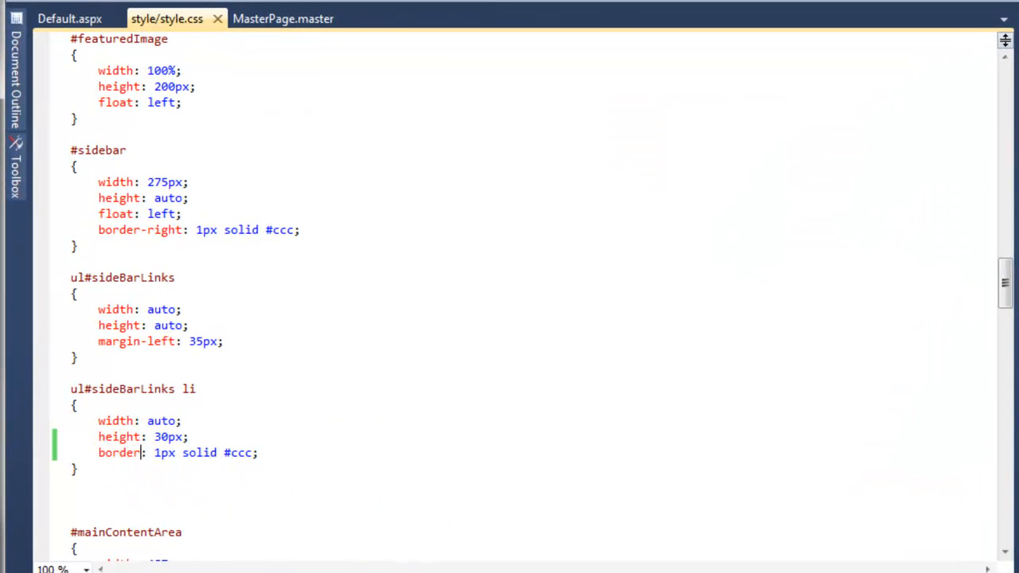
pyautogui.write('-bottom')
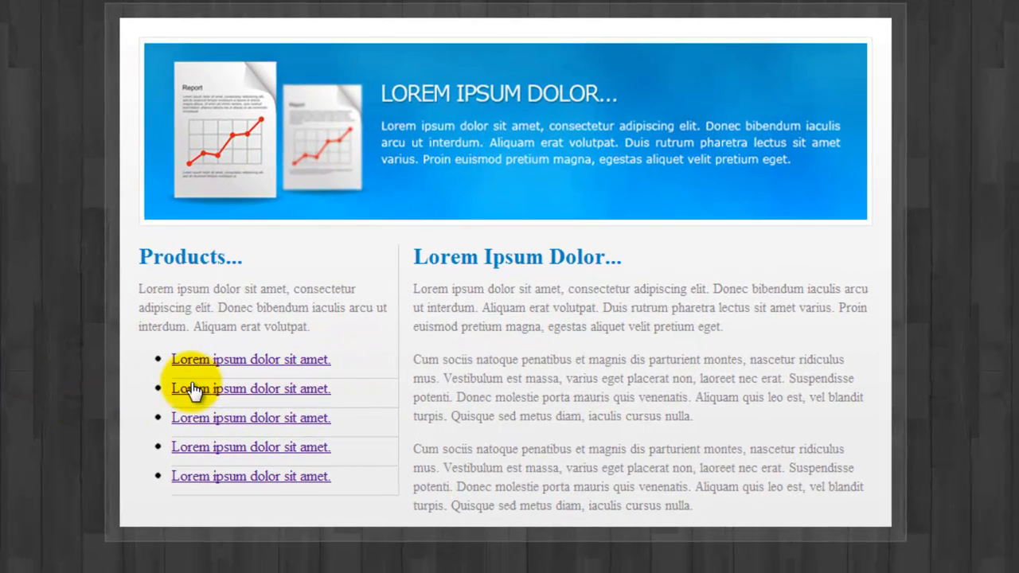
pyautogui.moveTo(310, 389)
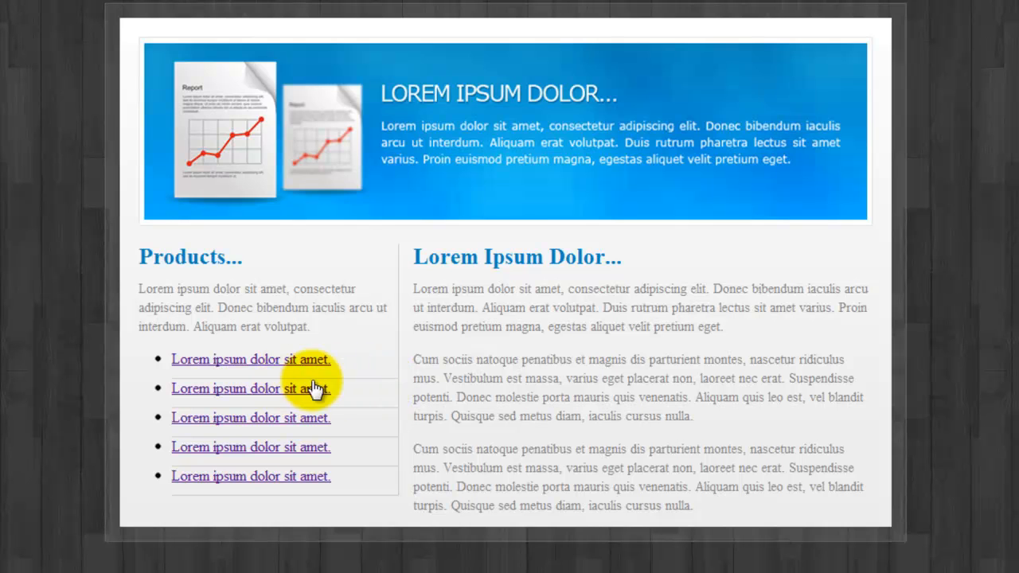
pyautogui.moveTo(230, 404)
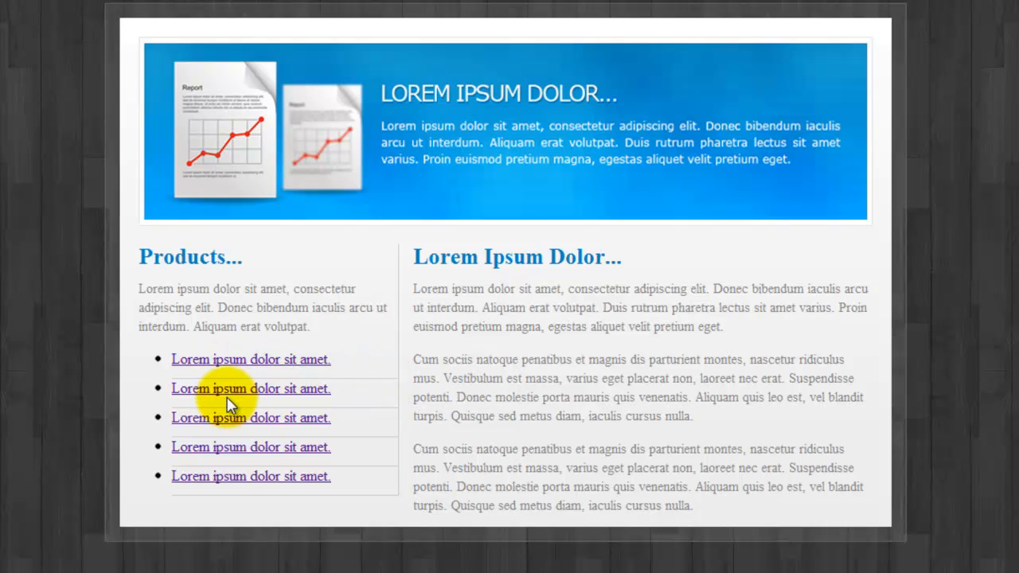
pyautogui.moveTo(153, 364)
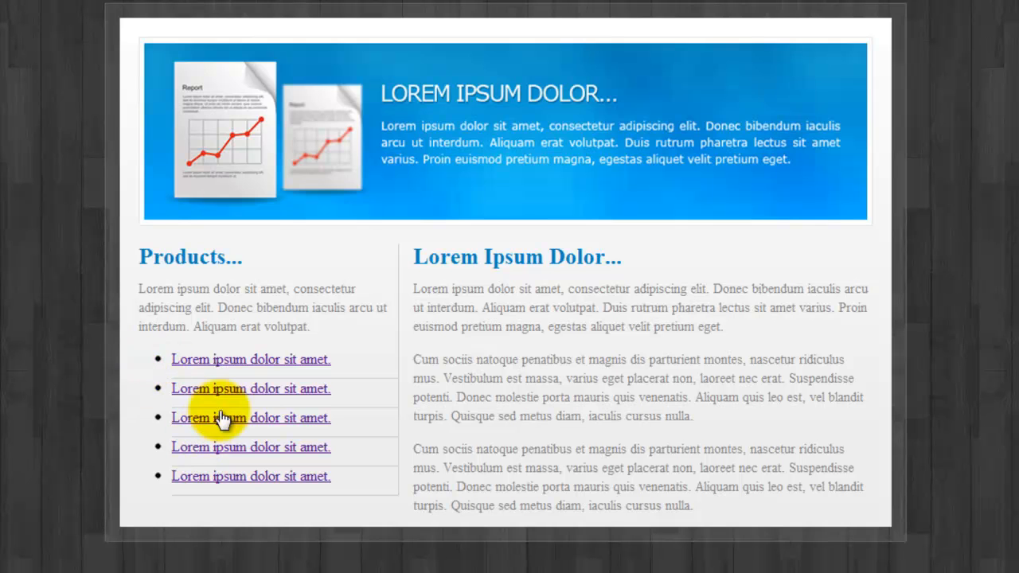
pyautogui.moveTo(223, 390)
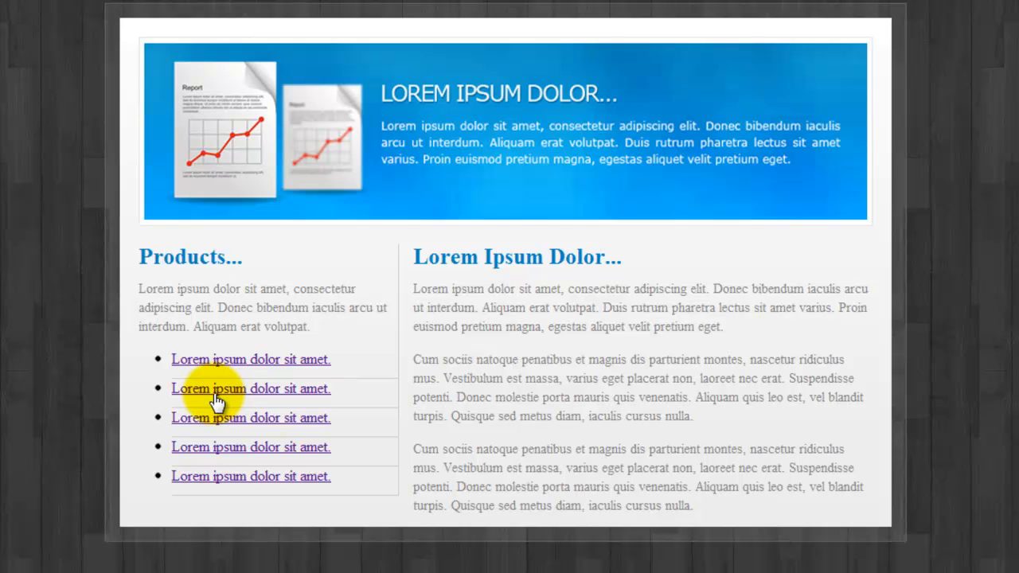
pyautogui.moveTo(310, 414)
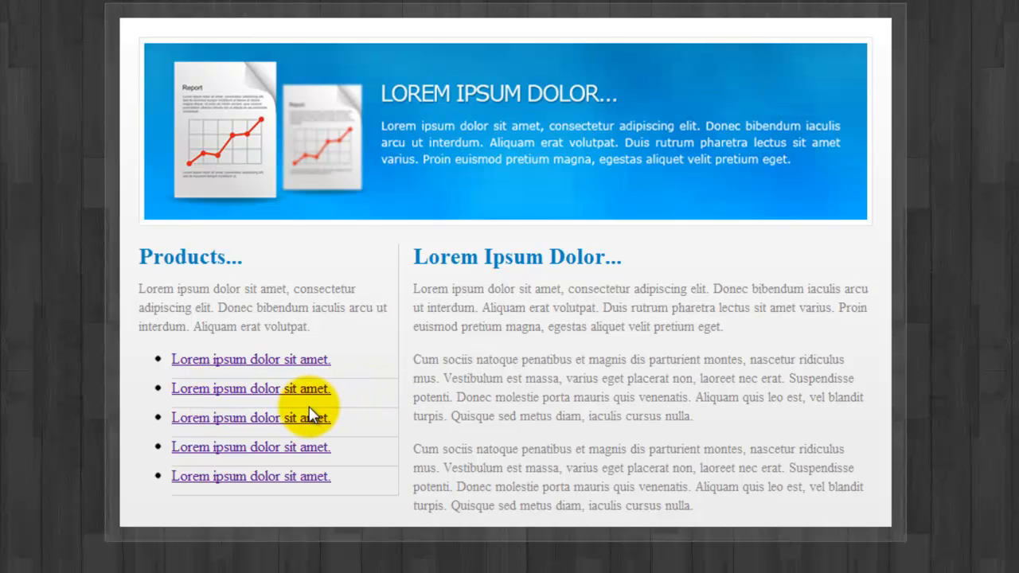
pyautogui.moveTo(350, 407)
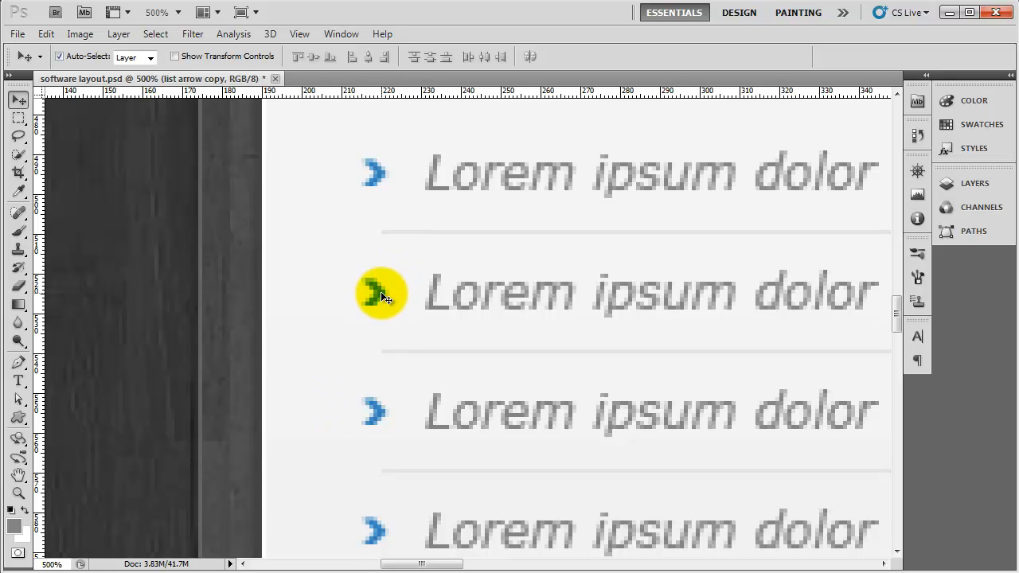
pyautogui.moveTo(974, 183)
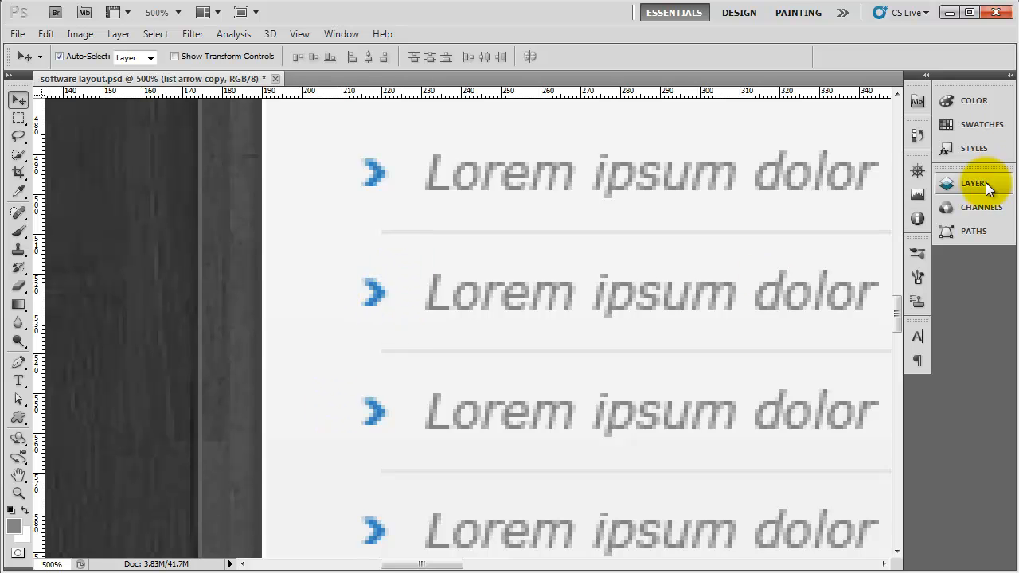
# - Select the 'list arrow copy' layer and hide all other layers via its eye icon
pyautogui.click(974, 183)
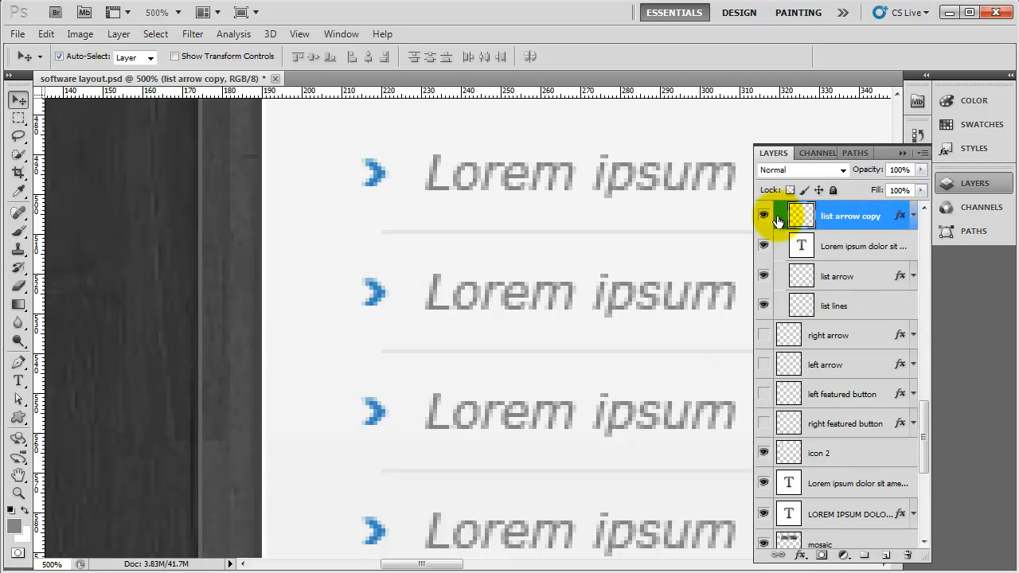
pyautogui.click(764, 217)
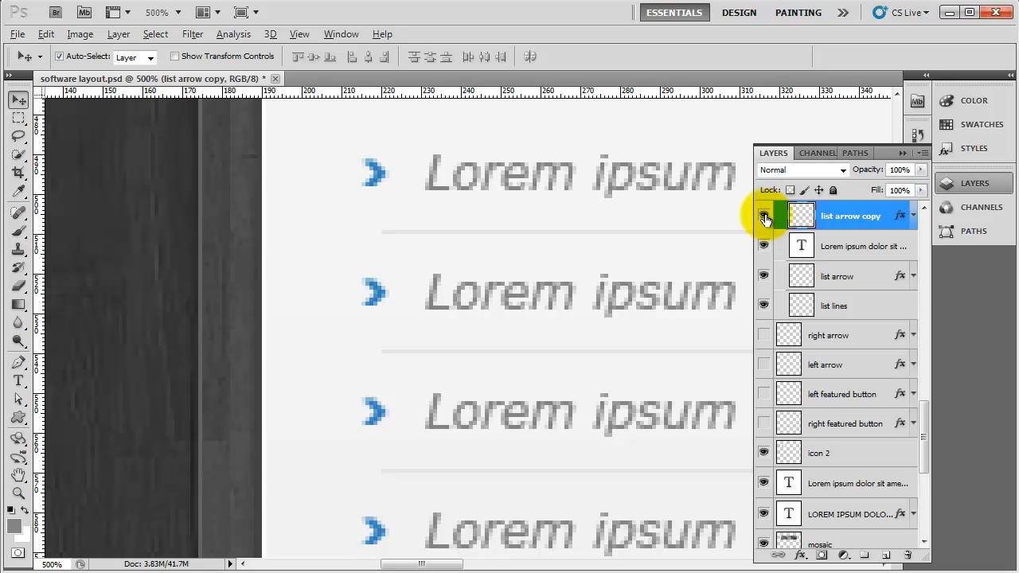
pyautogui.click(764, 216)
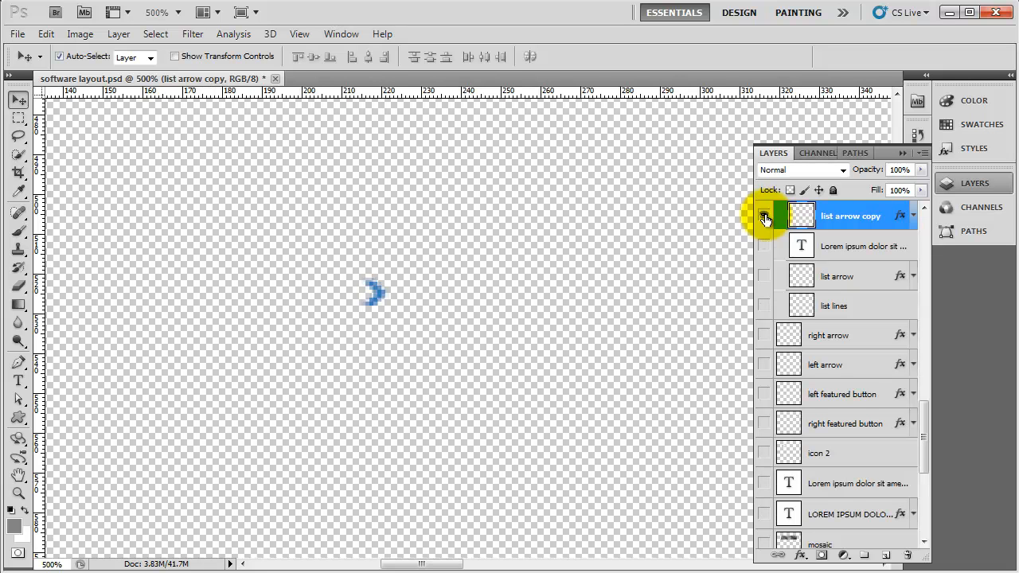
pyautogui.click(764, 216)
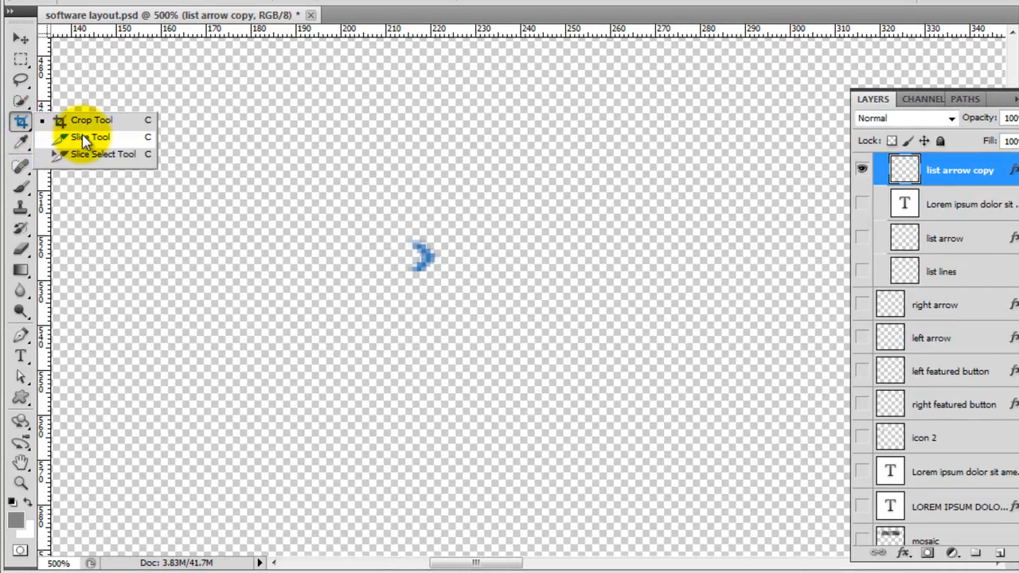
# - Draw a slice tightly around the blue arrow with the Slice Tool and name it 'bullet'
pyautogui.click(89, 136)
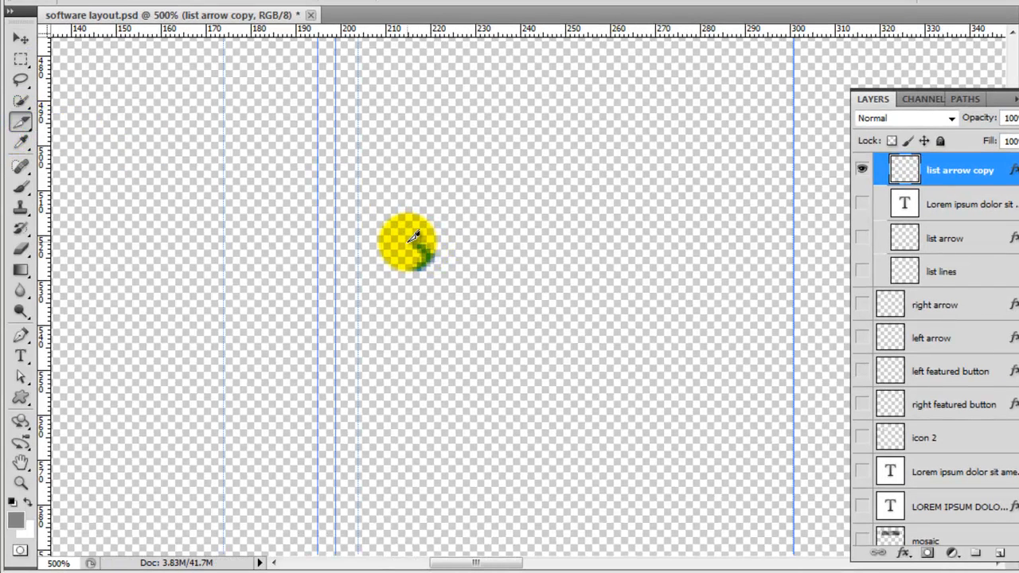
pyautogui.moveTo(406, 242); pyautogui.dragTo(433, 279)
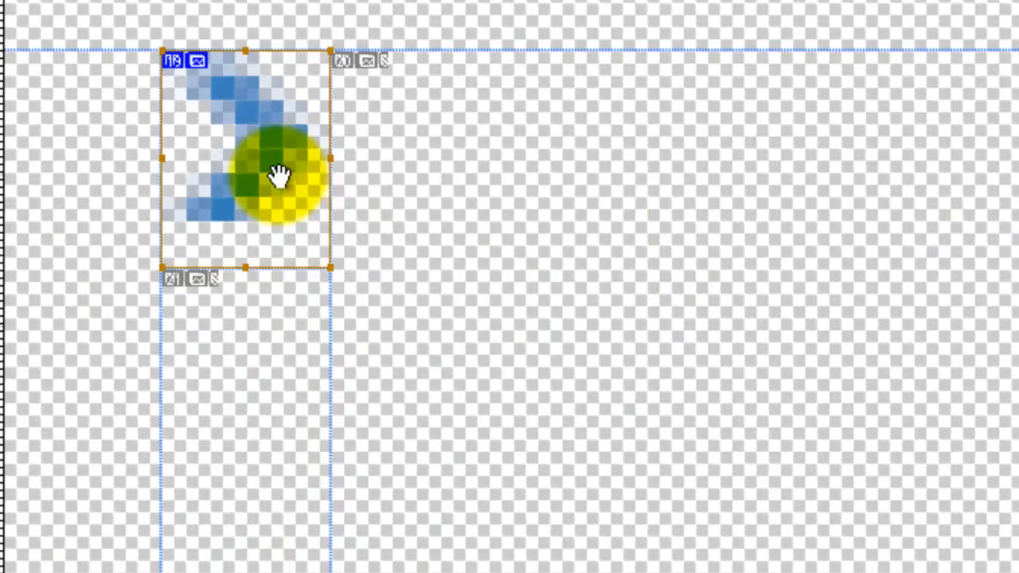
pyautogui.moveTo(283, 173); pyautogui.dragTo(459, 443)
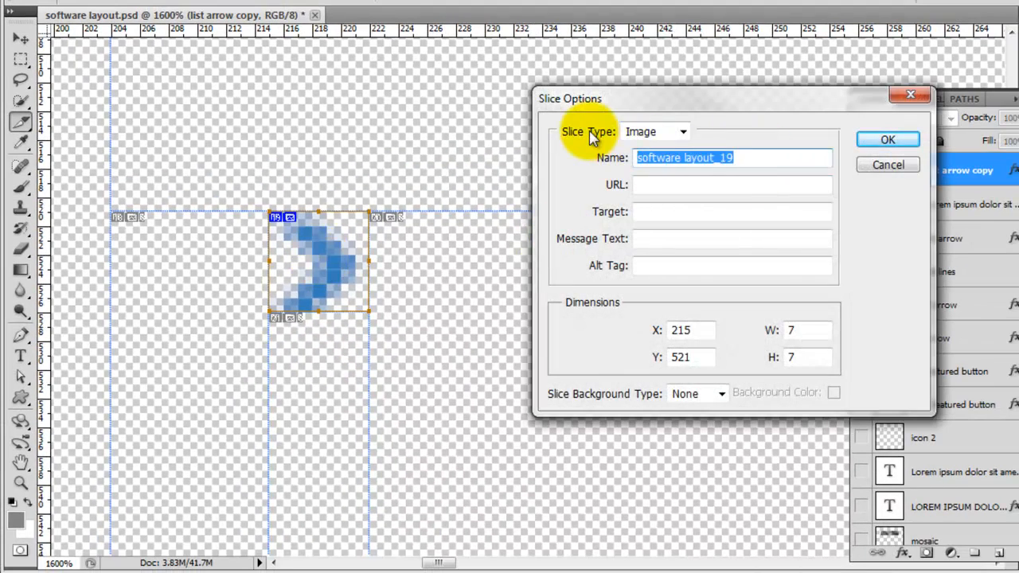
pyautogui.write('bullet')
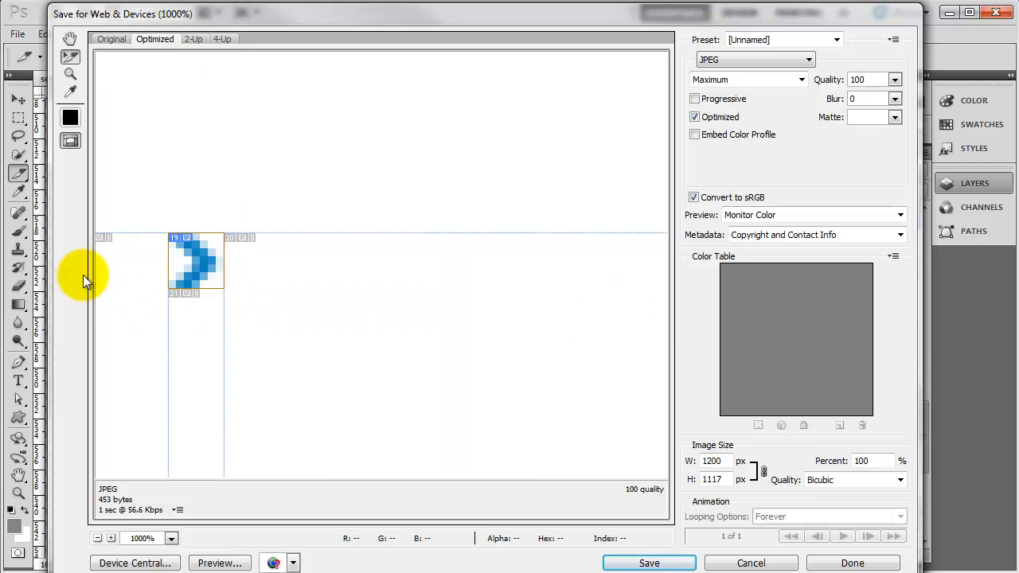
pyautogui.moveTo(764, 56)
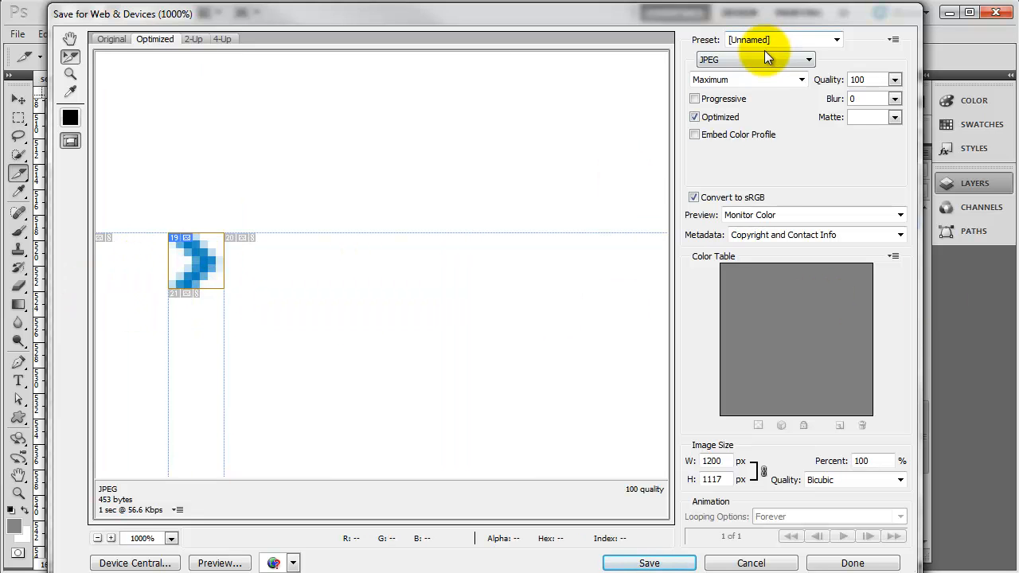
# - Change the Save for Web preset to PNG-24 with transparency and save the slice
pyautogui.click(752, 59)
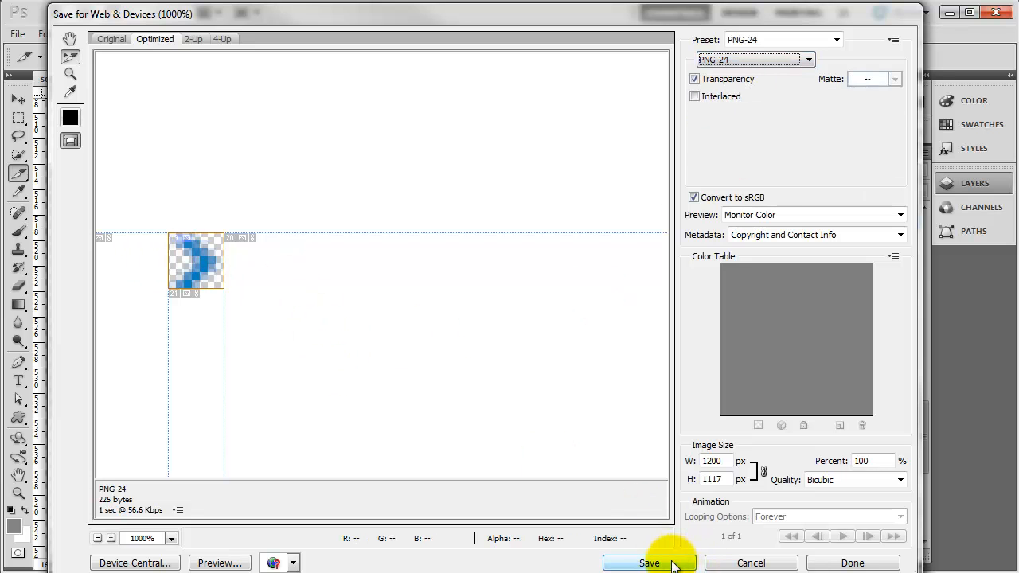
pyautogui.click(649, 564)
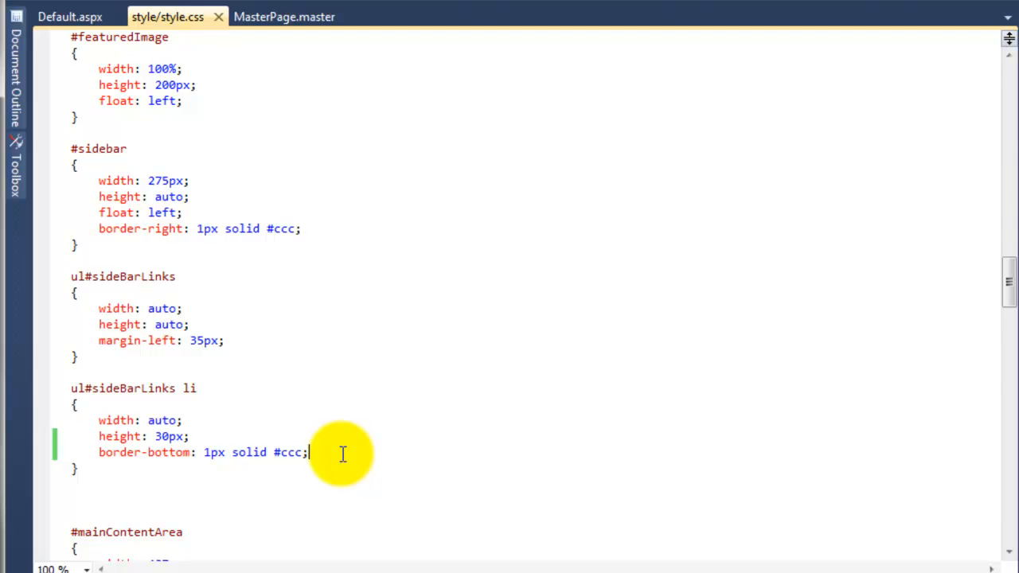
# - Add list-style-image: url(../images/bulletPoint.png); to ul#sideBarLinks li
pyautogui.write('list')
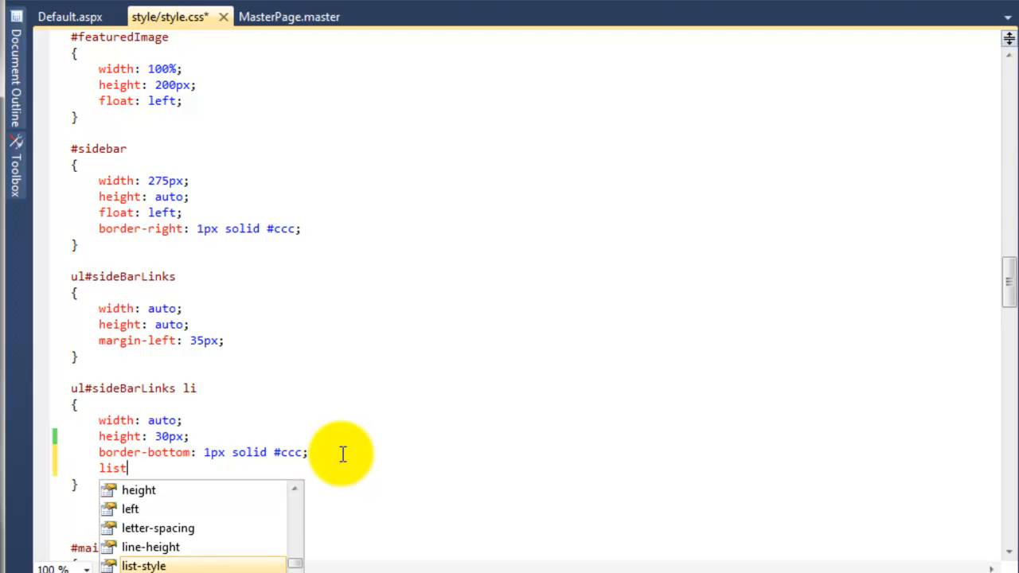
pyautogui.write('-style-image')
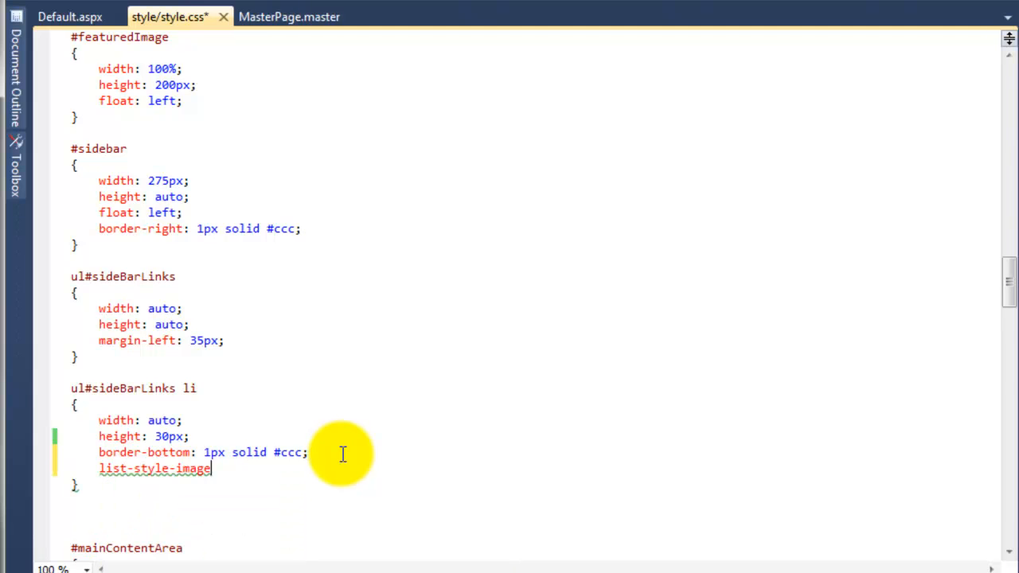
pyautogui.write(': ur')
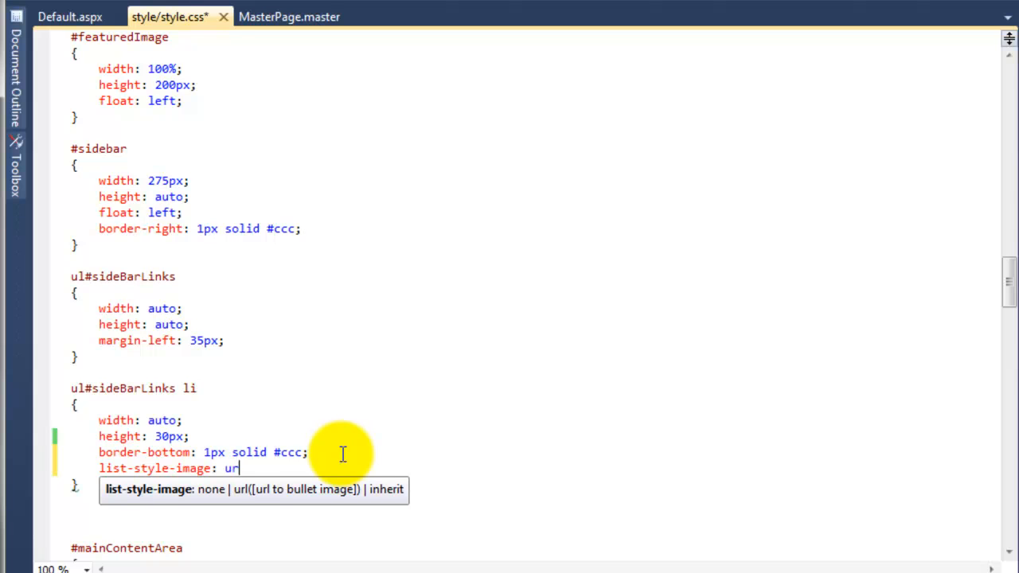
pyautogui.write('()')
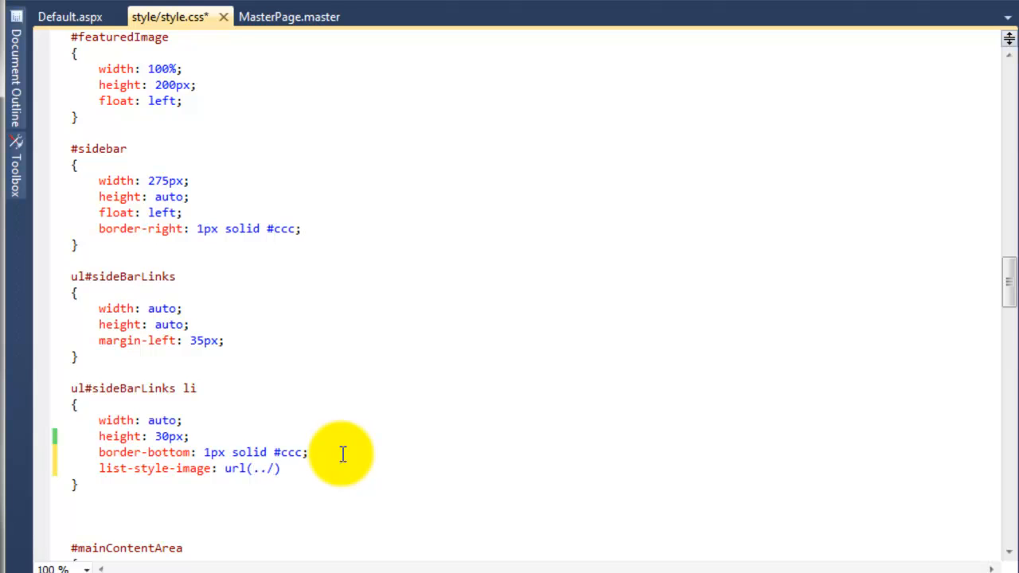
pyautogui.write('images')
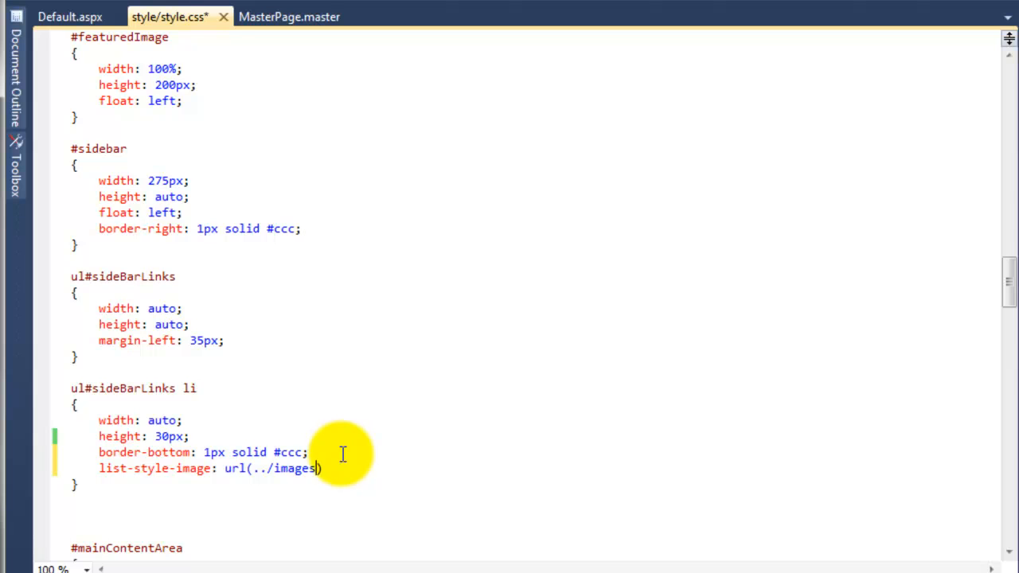
pyautogui.write(')')
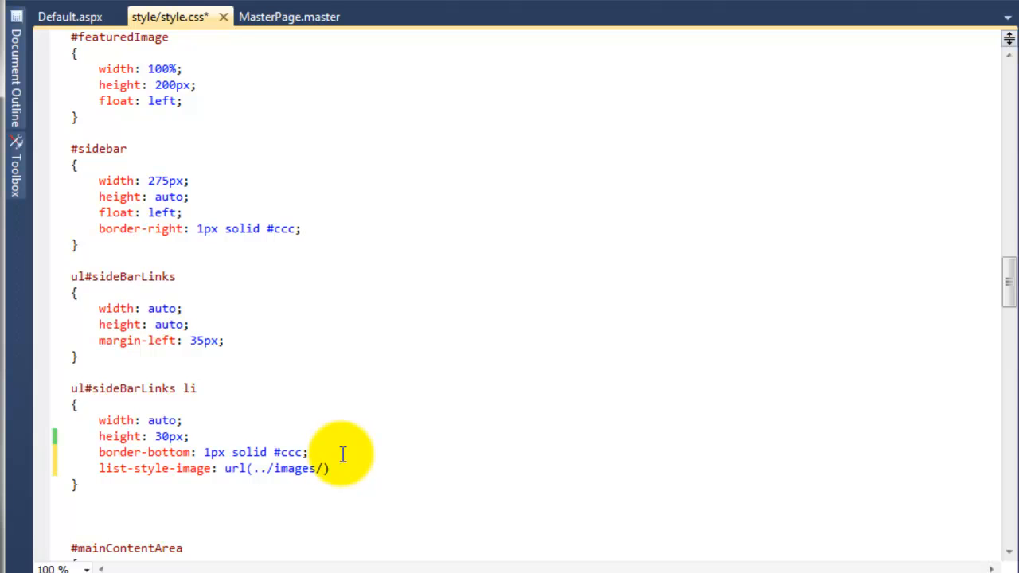
pyautogui.write('bulletPo')
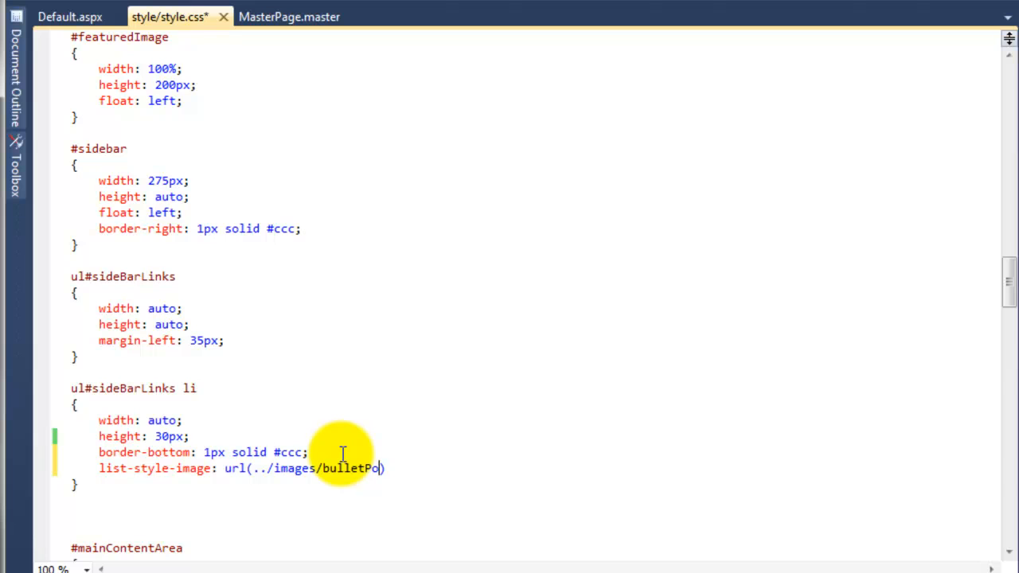
pyautogui.write('int.png')
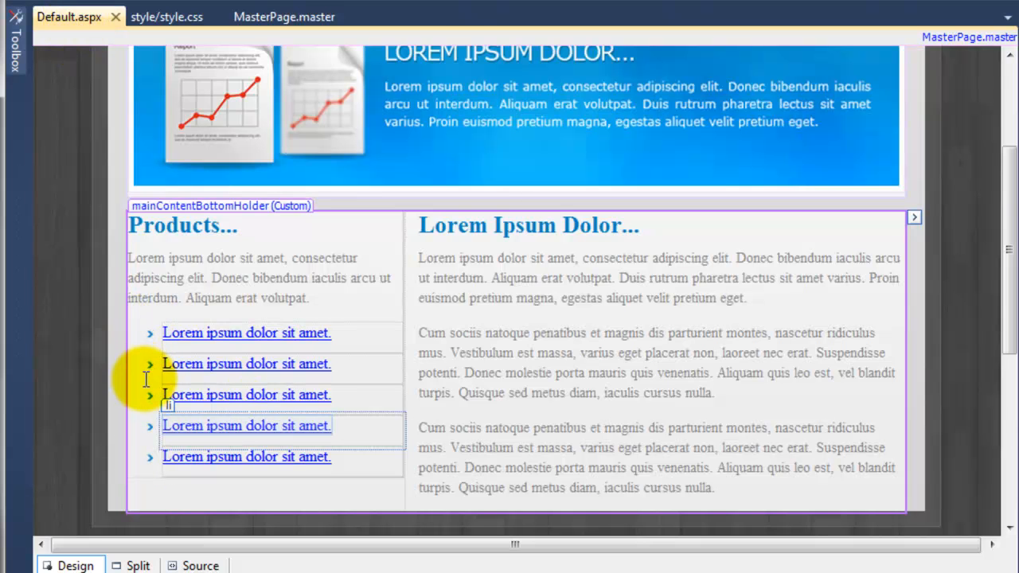
pyautogui.moveTo(146, 342)
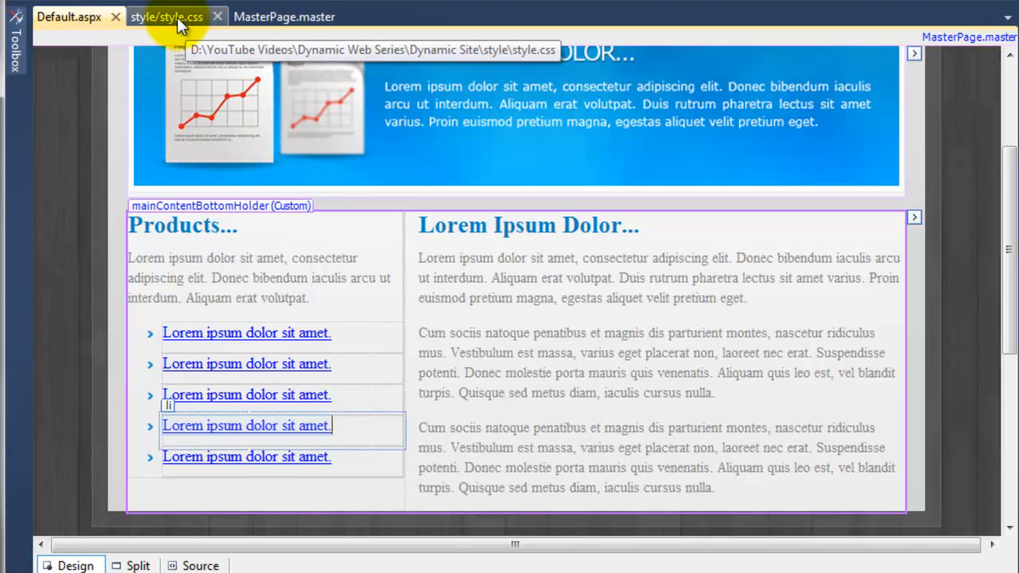
# - Change ul#sideBarLinks li width to 175px and view the narrower items on Default.aspx
pyautogui.click(166, 16)
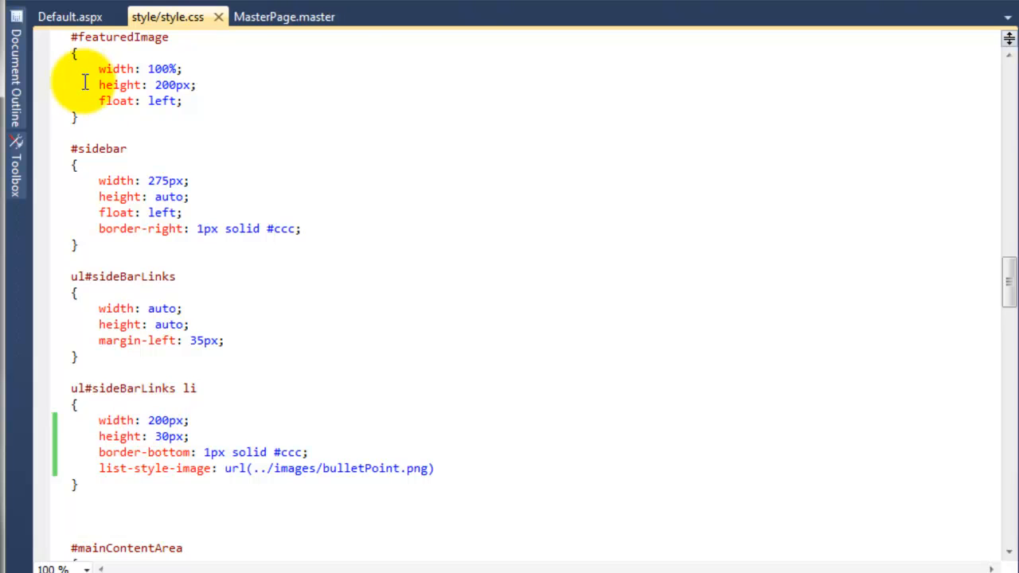
pyautogui.click(70, 16)
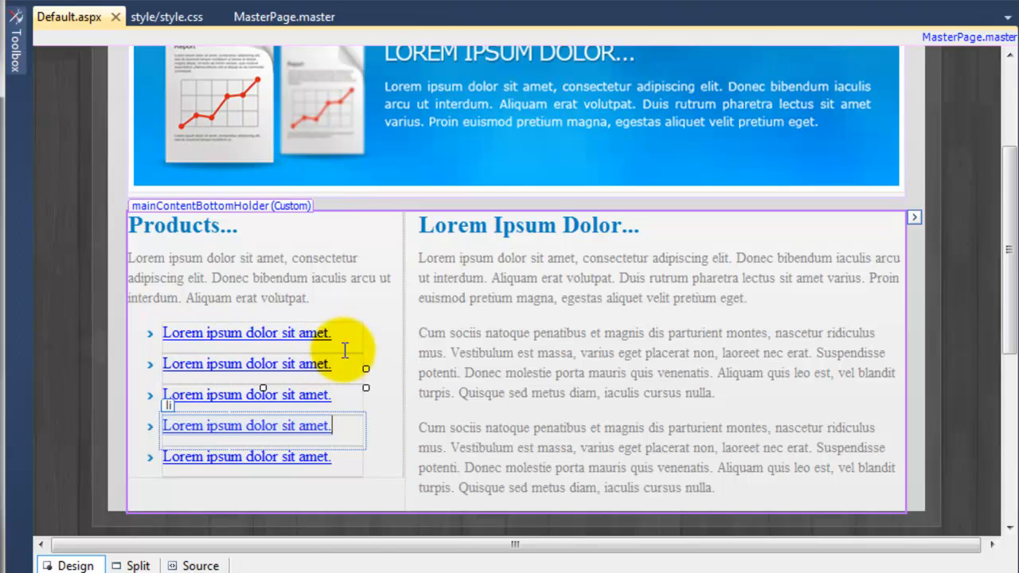
pyautogui.moveTo(385, 382)
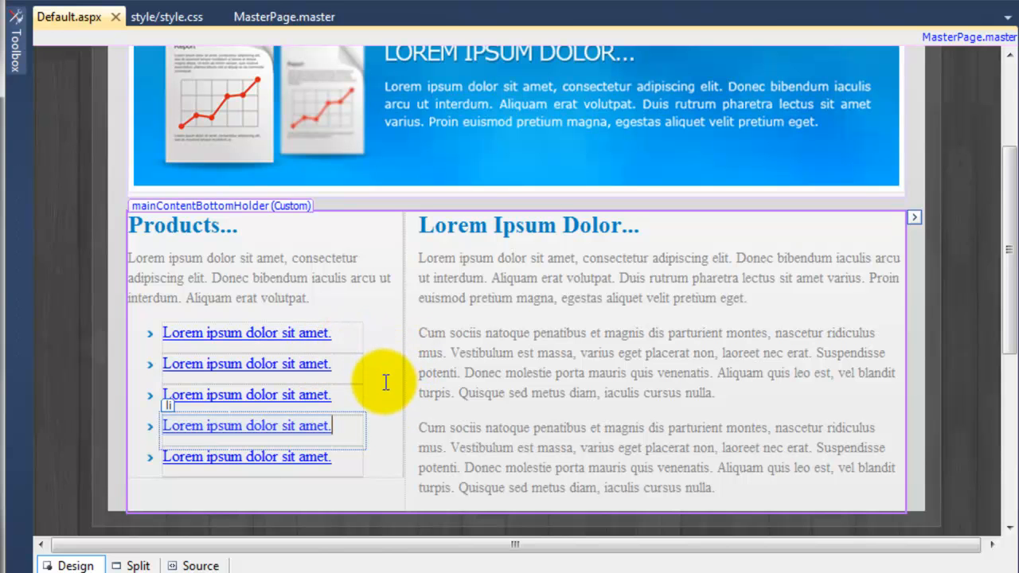
pyautogui.click(165, 16)
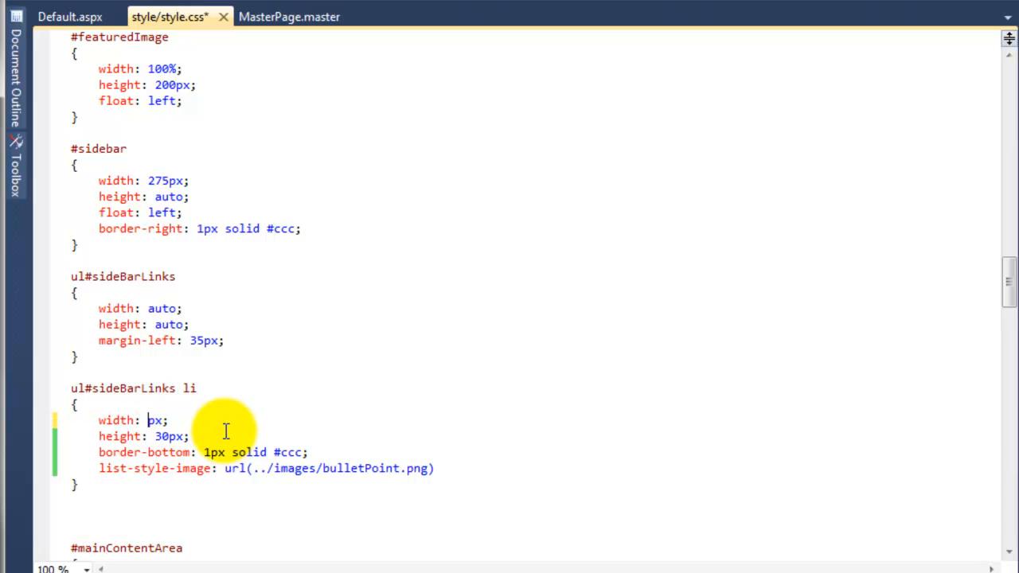
pyautogui.write('175')
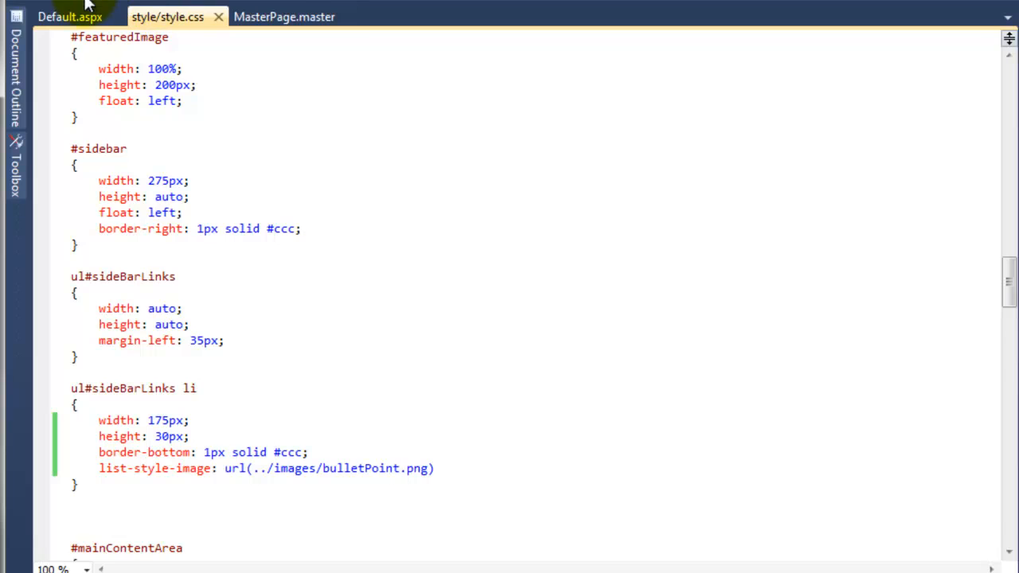
pyautogui.click(70, 15)
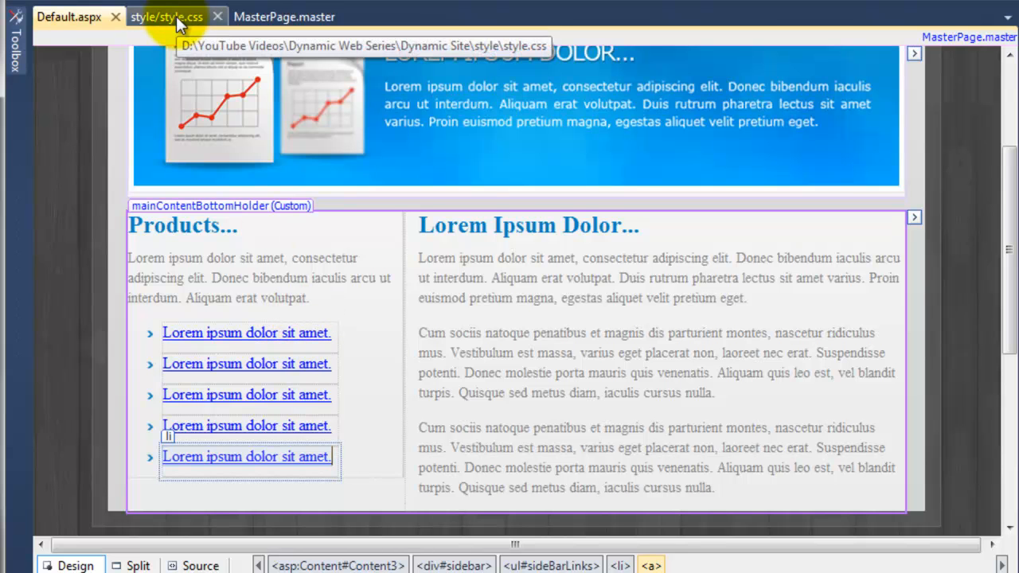
# - Set the a:link colour to #858585 and view the gray links on Default.aspx
pyautogui.click(165, 16)
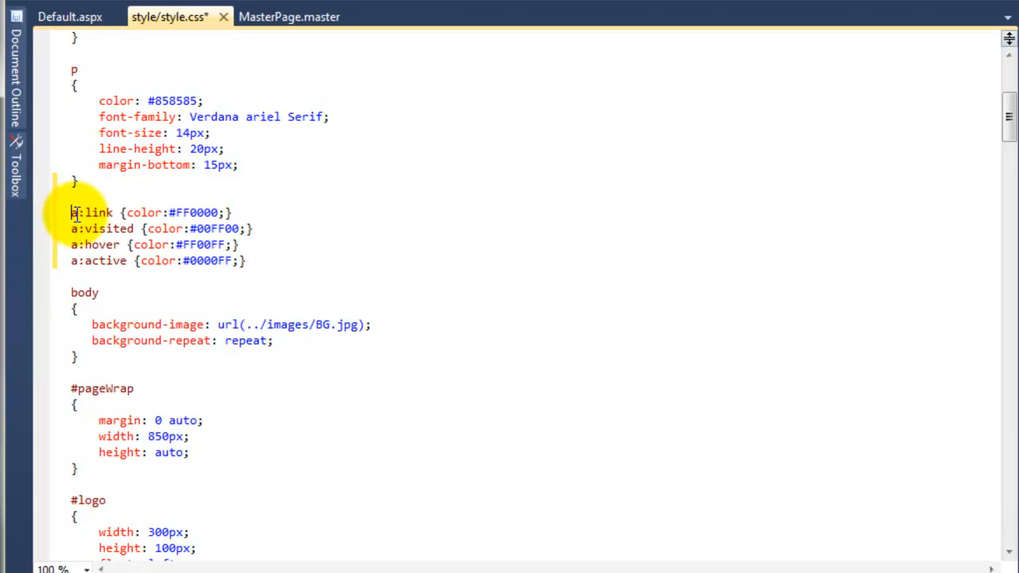
pyautogui.moveTo(120, 211)
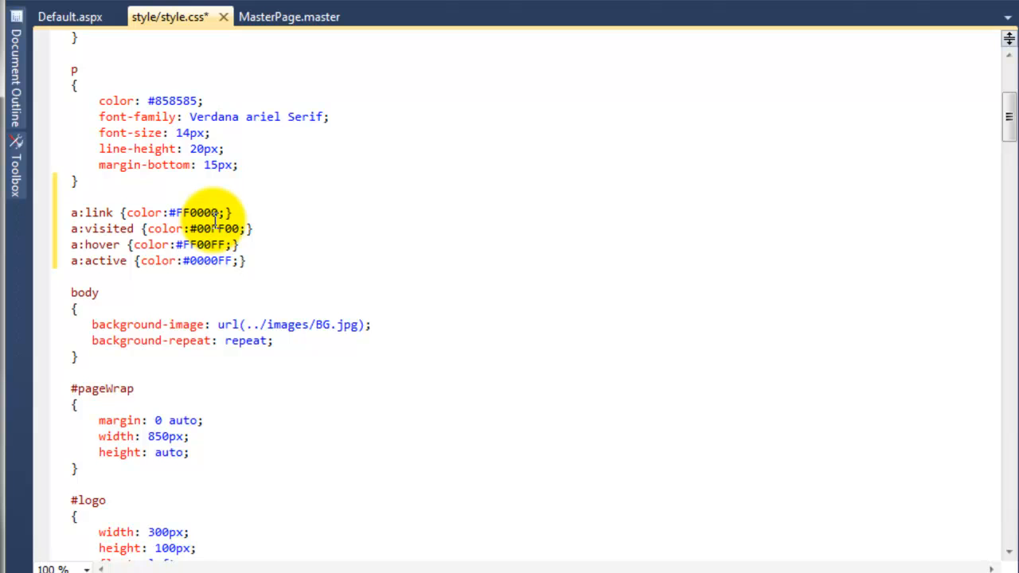
pyautogui.moveTo(220, 204)
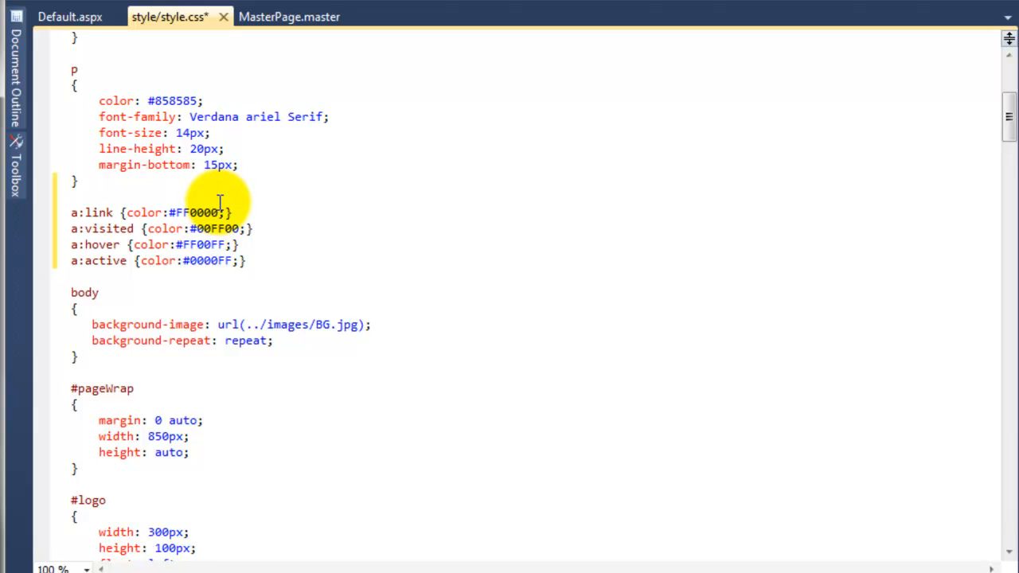
pyautogui.doubleClick(197, 214)
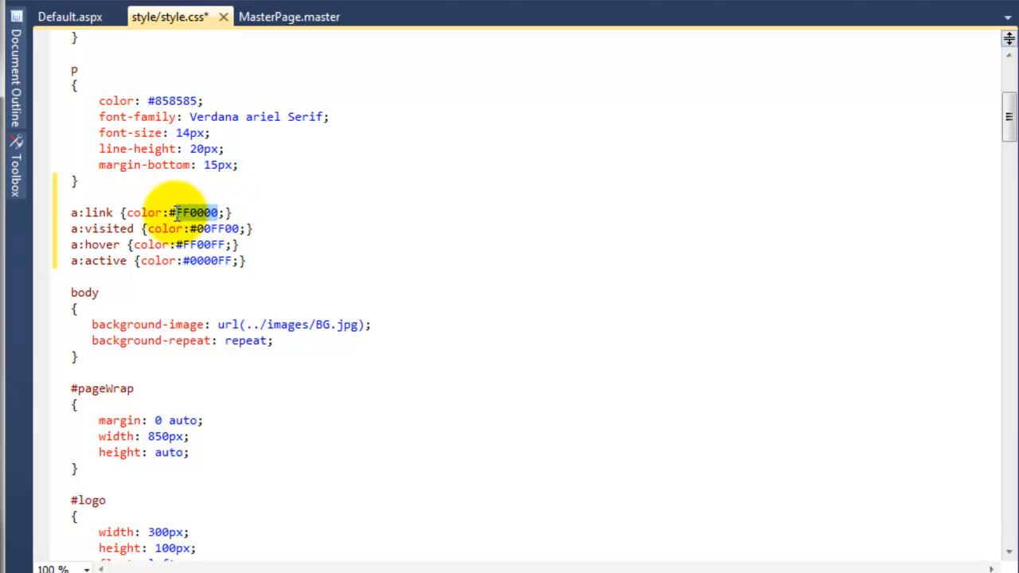
pyautogui.write('858585')
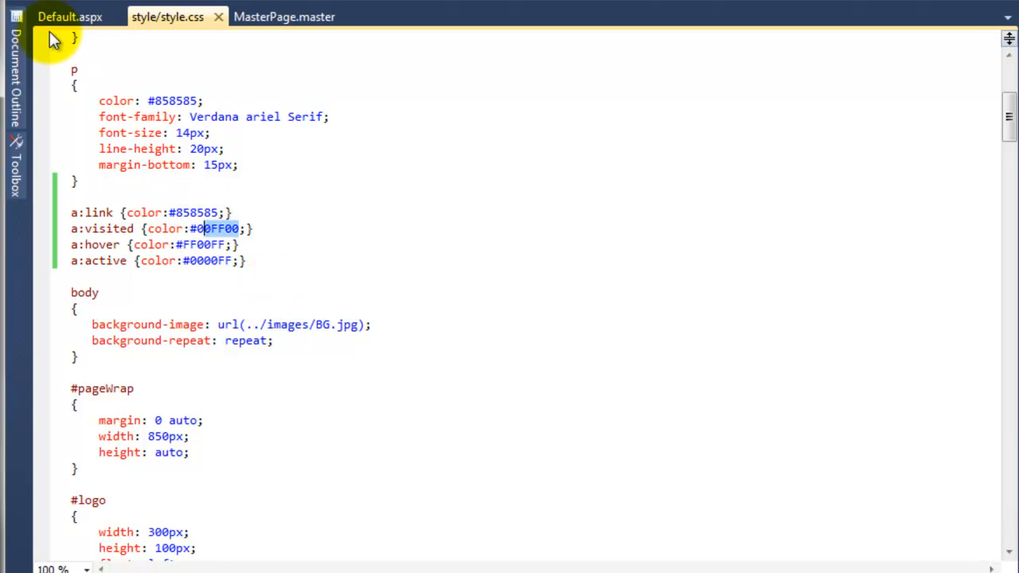
pyautogui.click(70, 16)
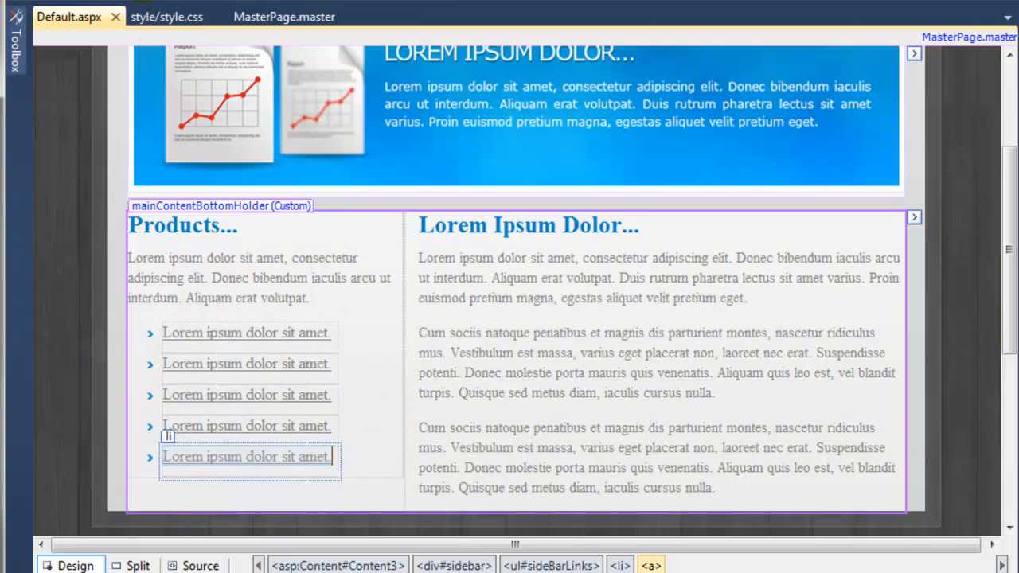
# - Add text-decoration: none to a:link on its own line and check the links lost their underline
pyautogui.click(166, 16)
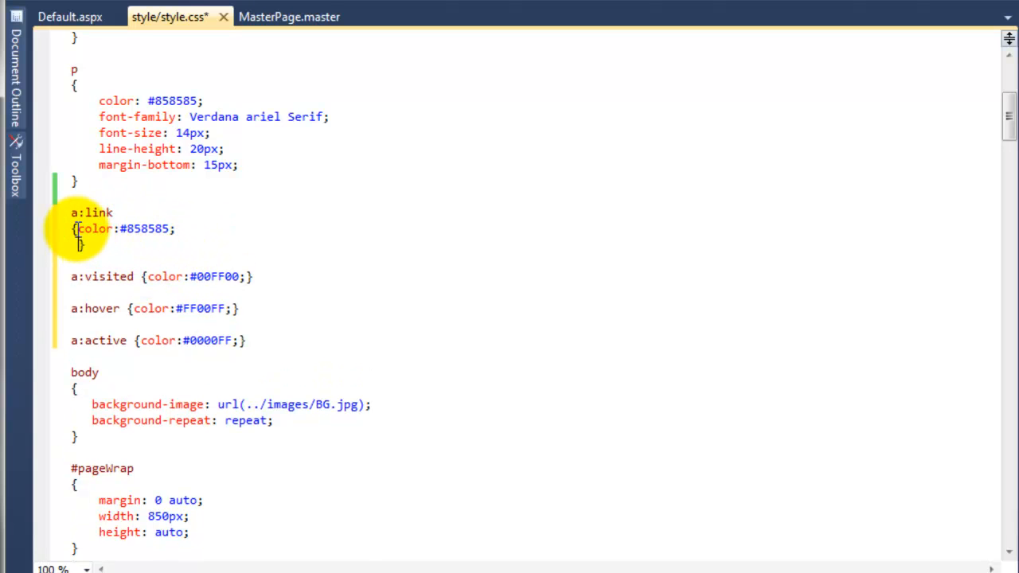
pyautogui.press('Enter')
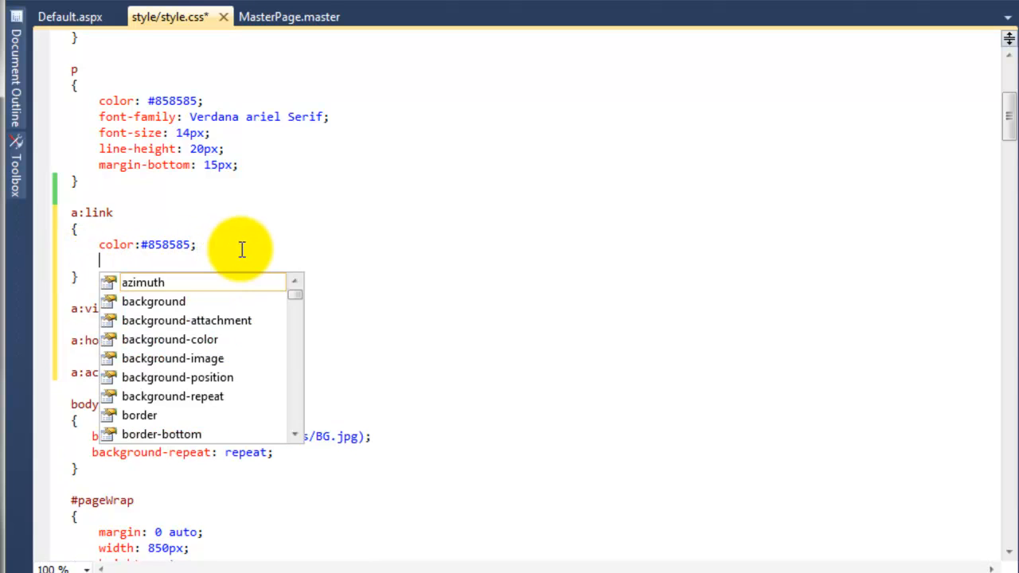
pyautogui.write('text-decoration: none;')
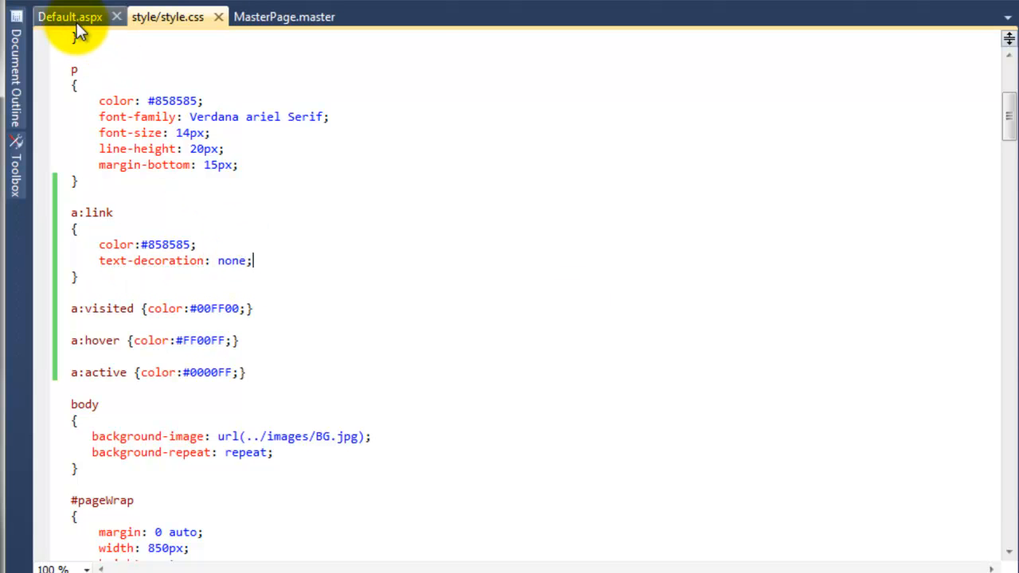
pyautogui.click(70, 16)
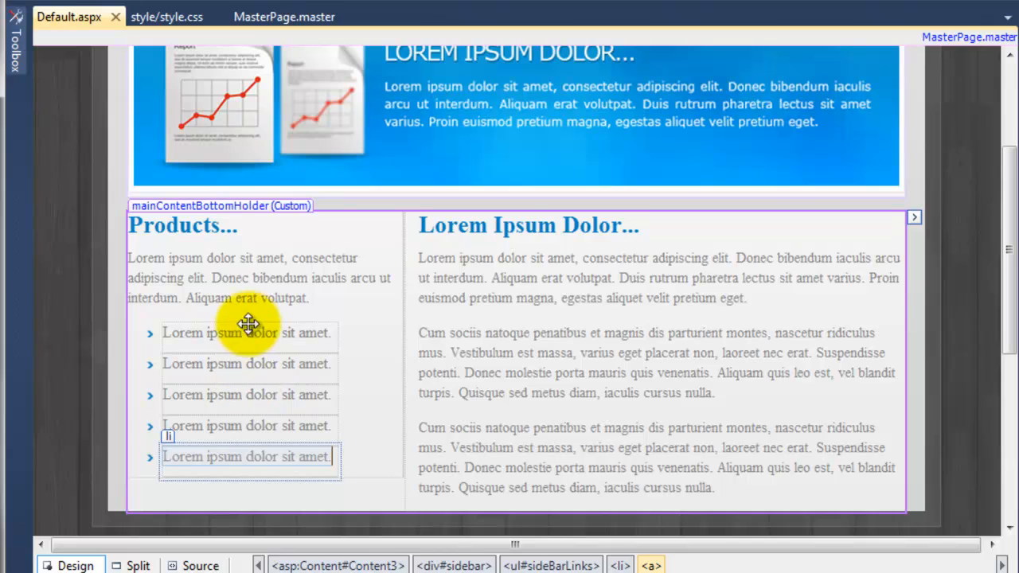
# - Set a:hover colour to #ccc and add text-decoration: underline
pyautogui.click(166, 16)
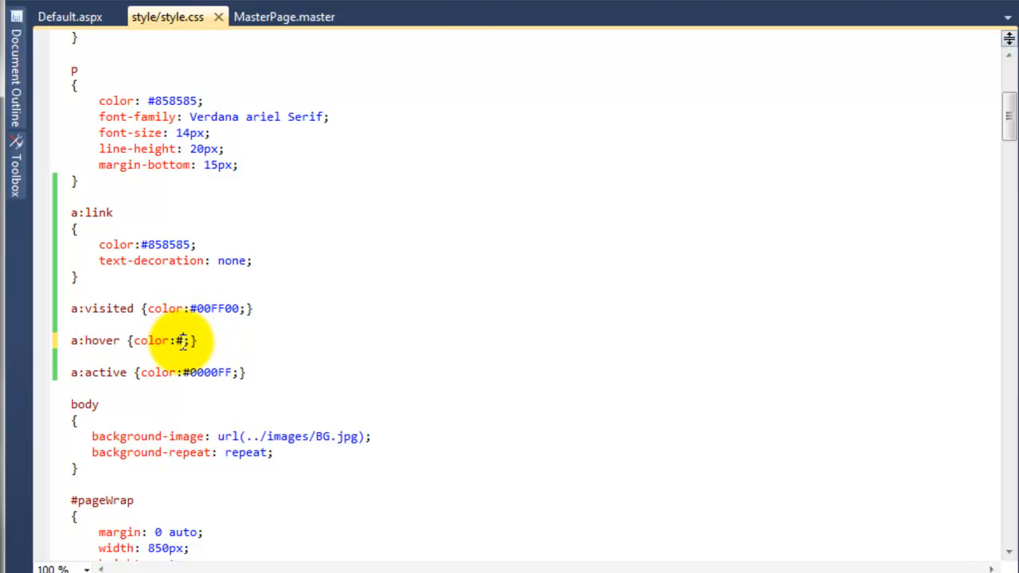
pyautogui.write('ccc;')
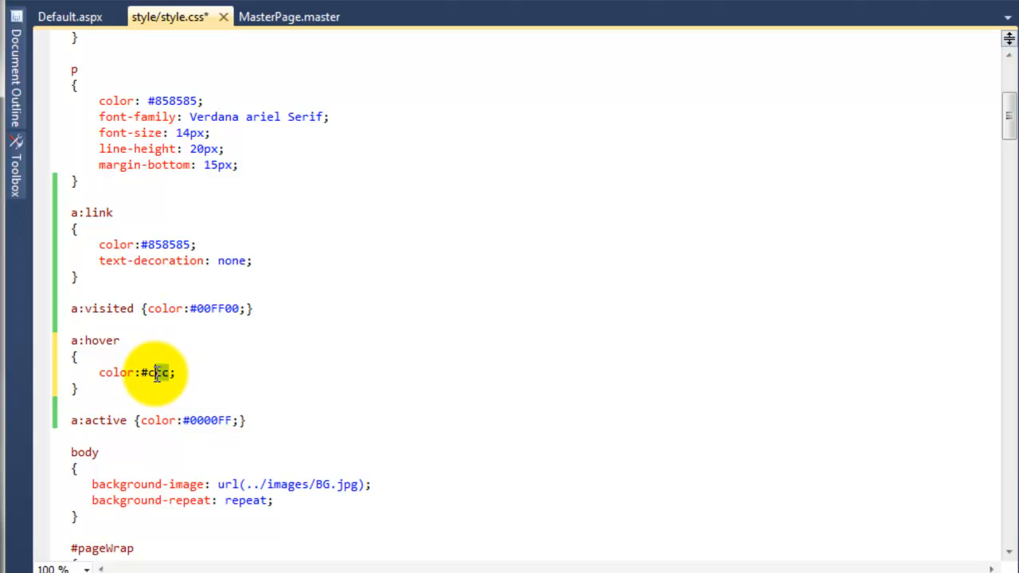
pyautogui.doubleClick(155, 373)
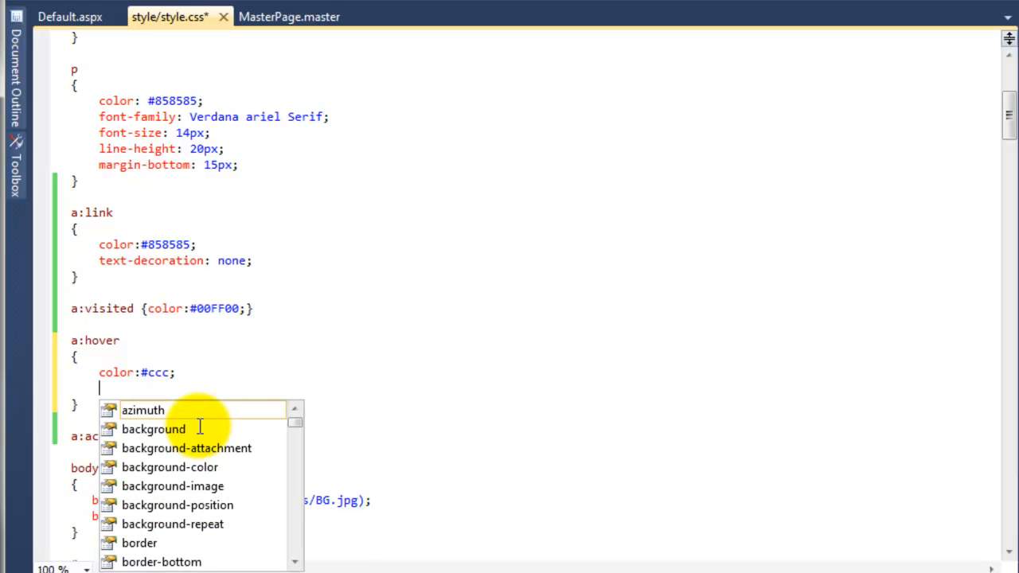
pyautogui.write('text-d')
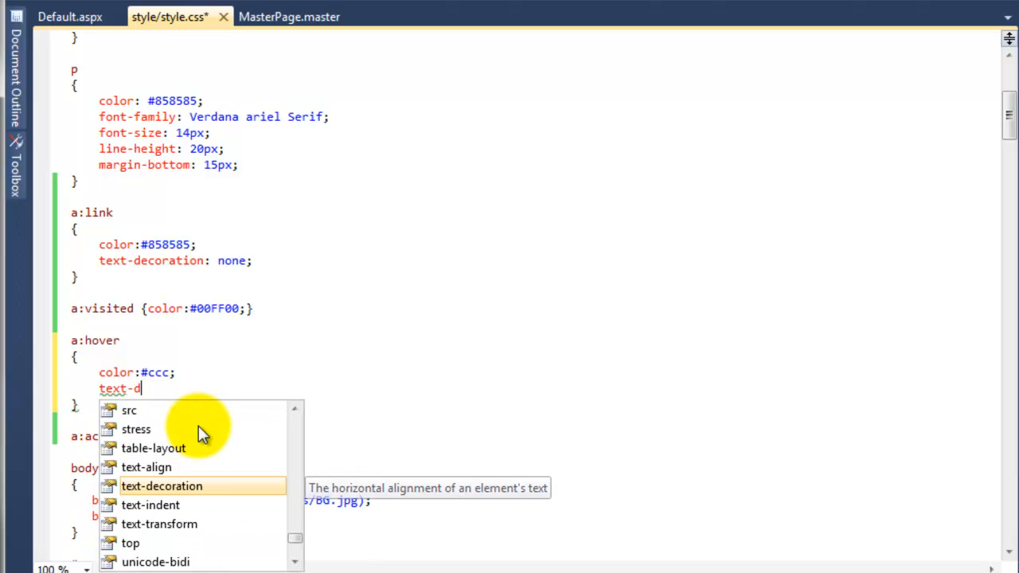
pyautogui.write('ecoration: underline;')
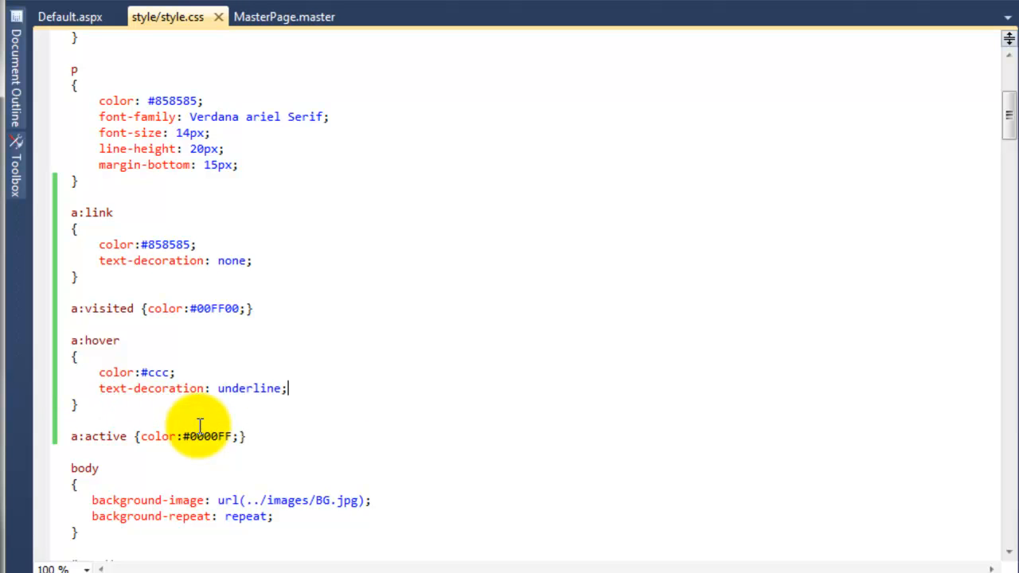
pyautogui.moveTo(151, 213)
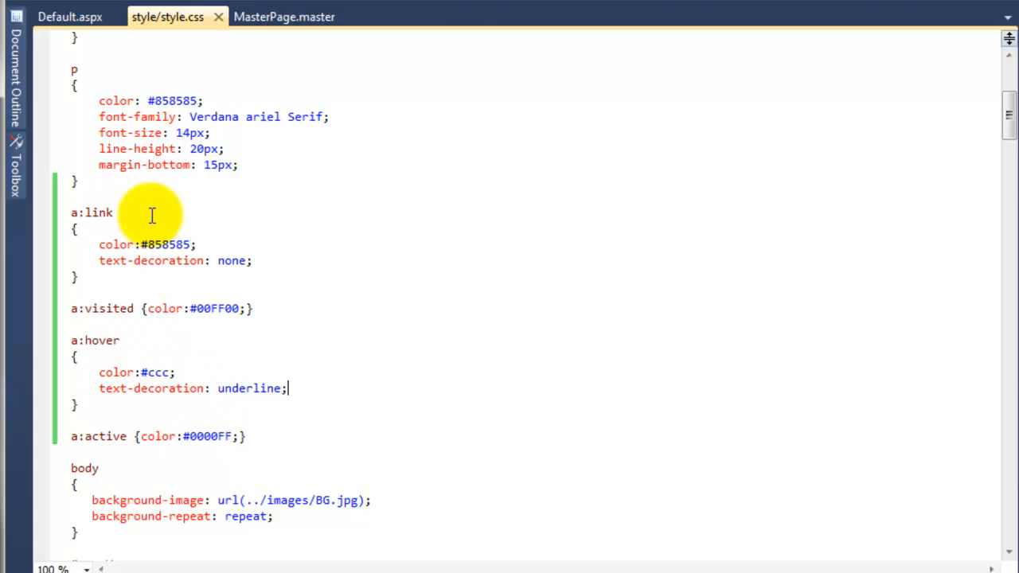
pyautogui.moveTo(235, 309)
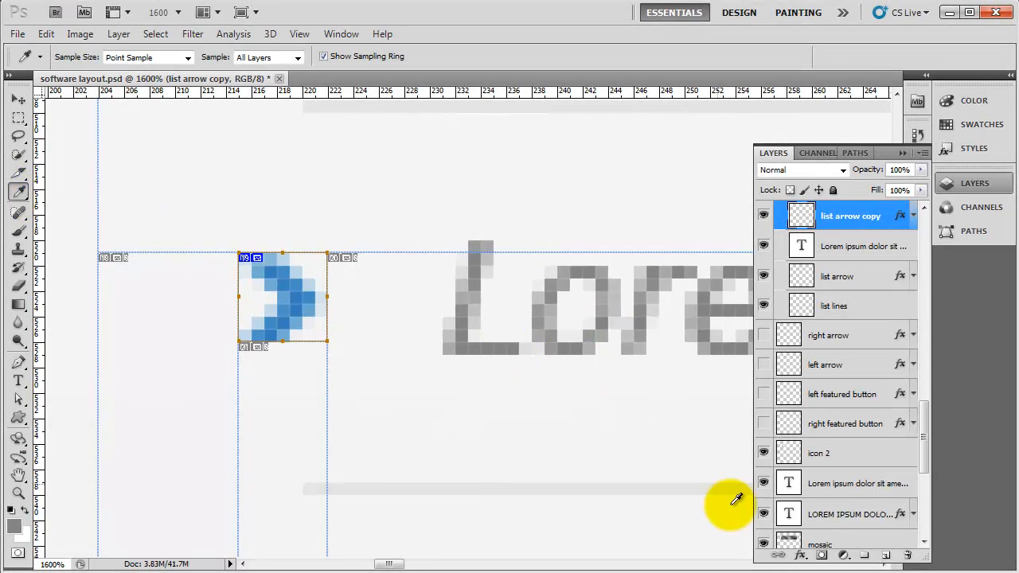
# - Open the Color Picker on the sampled gray to read its hex value #858585
pyautogui.click(13, 513)
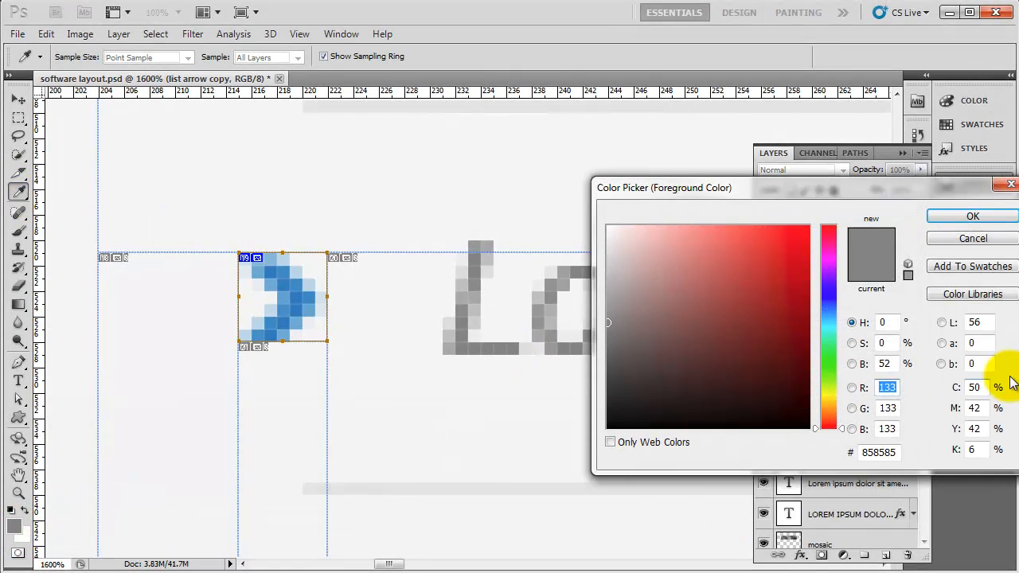
pyautogui.click(611, 347)
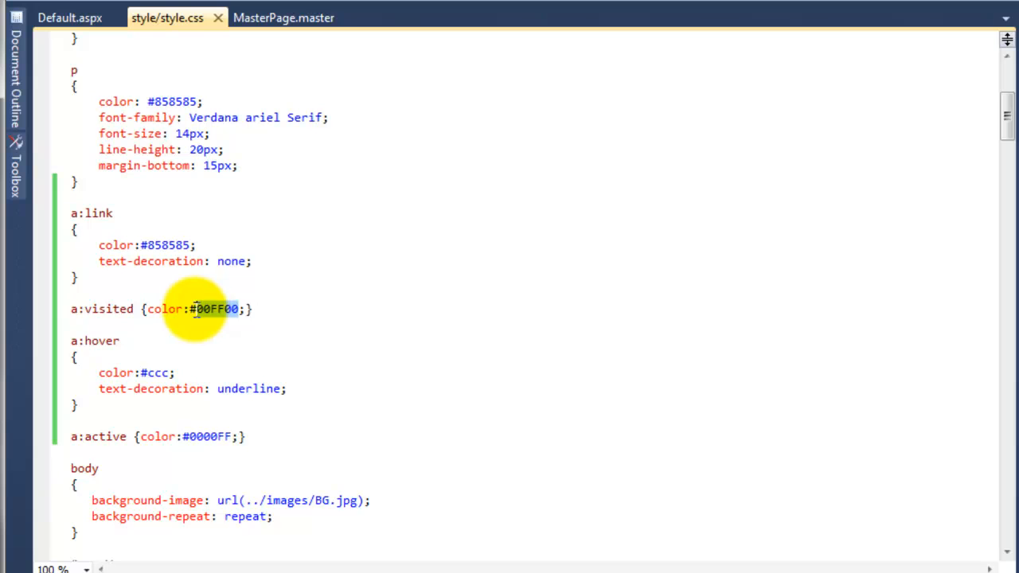
# - Set visited links to #474444 and active links to #181717 in style.css
pyautogui.write('474444')
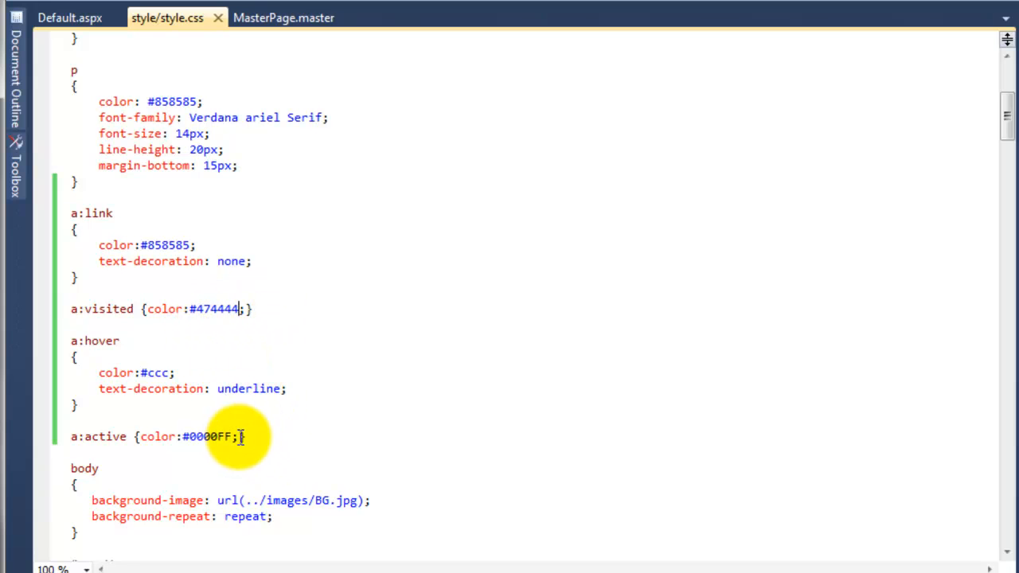
pyautogui.doubleClick(204, 436)
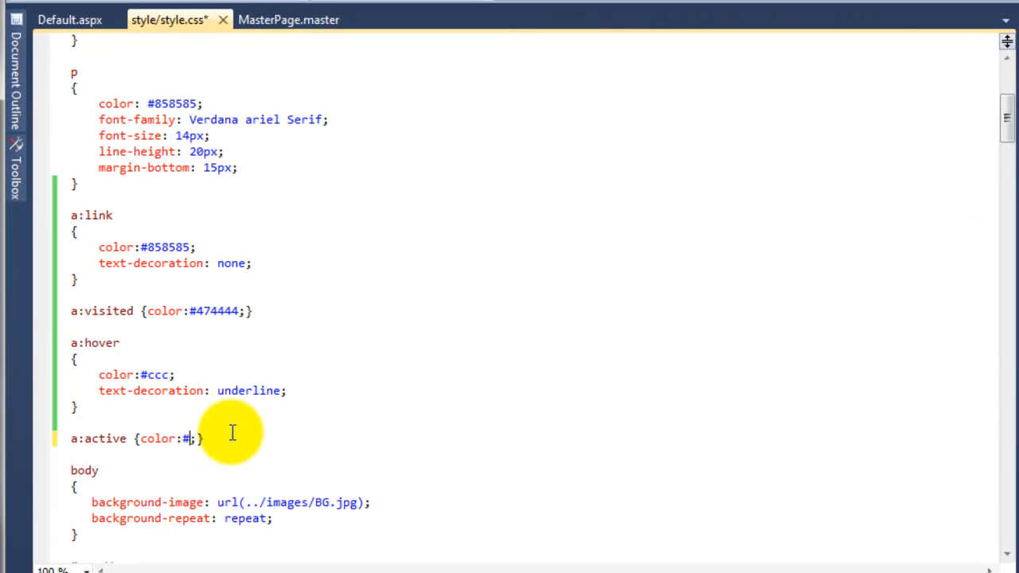
pyautogui.write('181717')
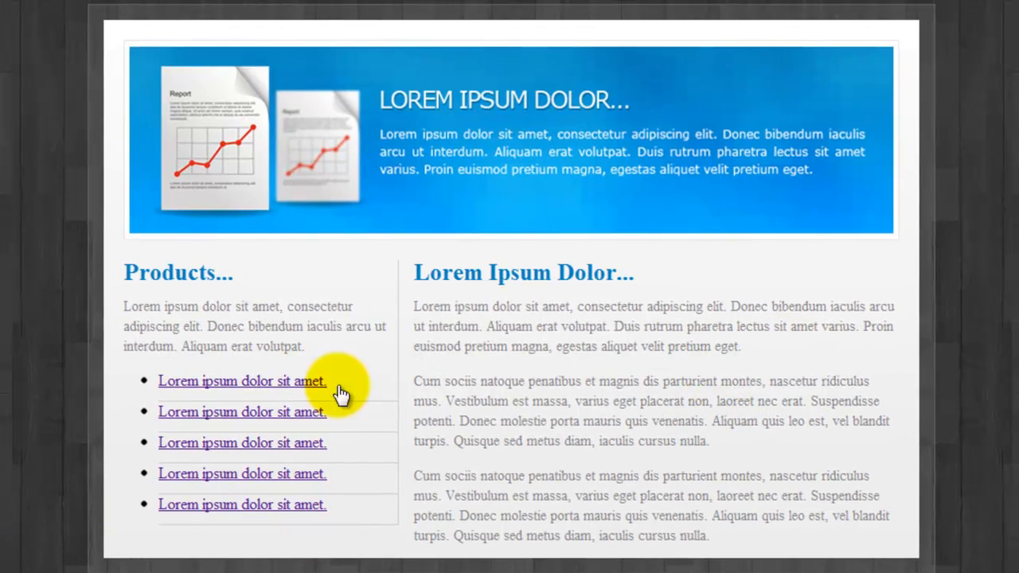
pyautogui.moveTo(115, 528)
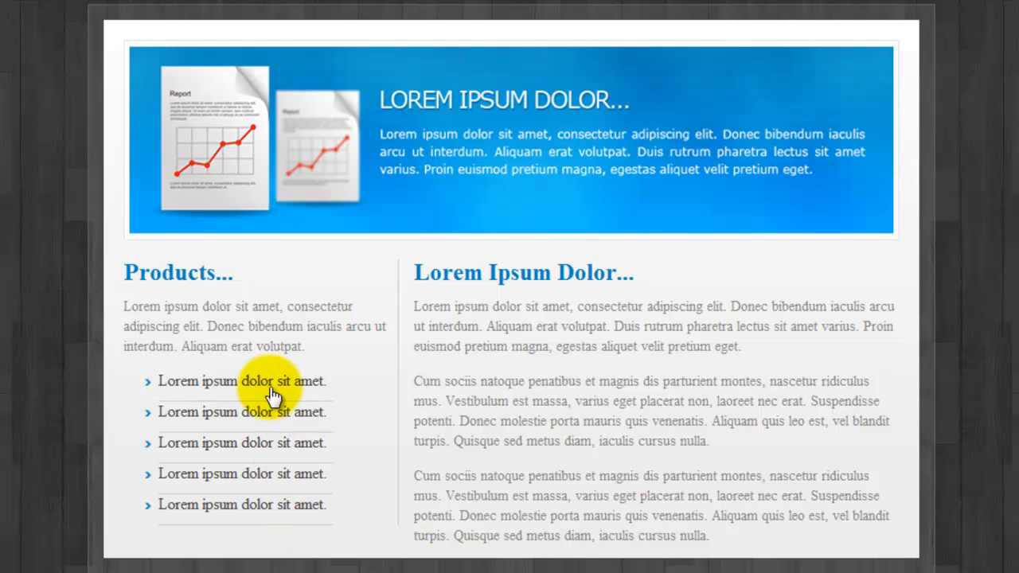
pyautogui.moveTo(295, 398)
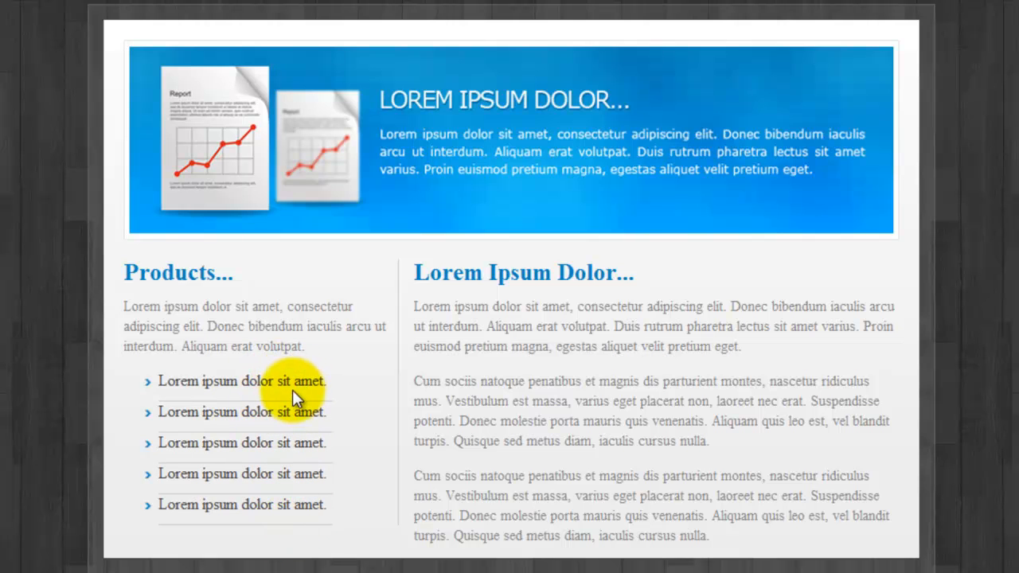
pyautogui.moveTo(277, 407)
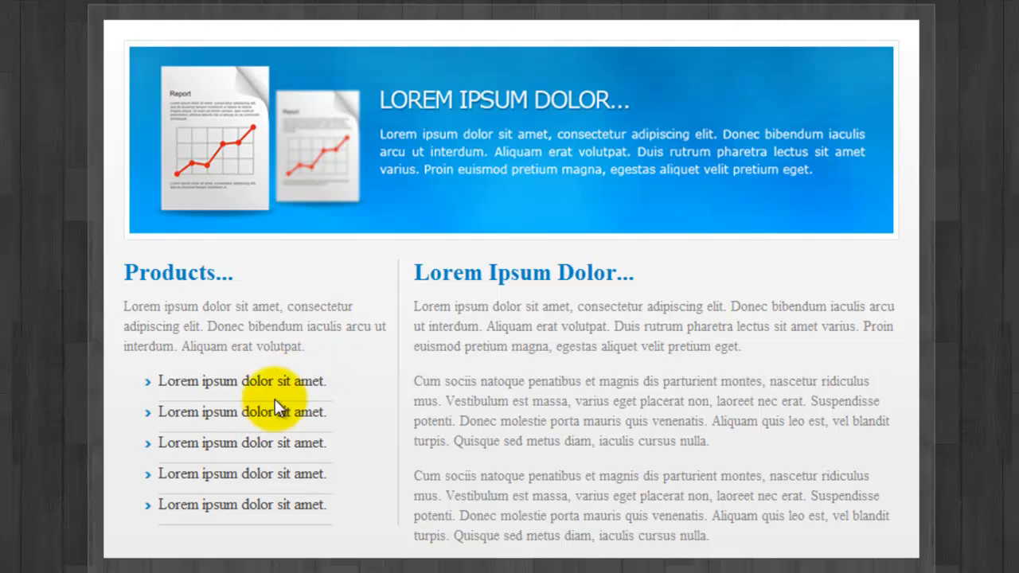
pyautogui.moveTo(233, 430)
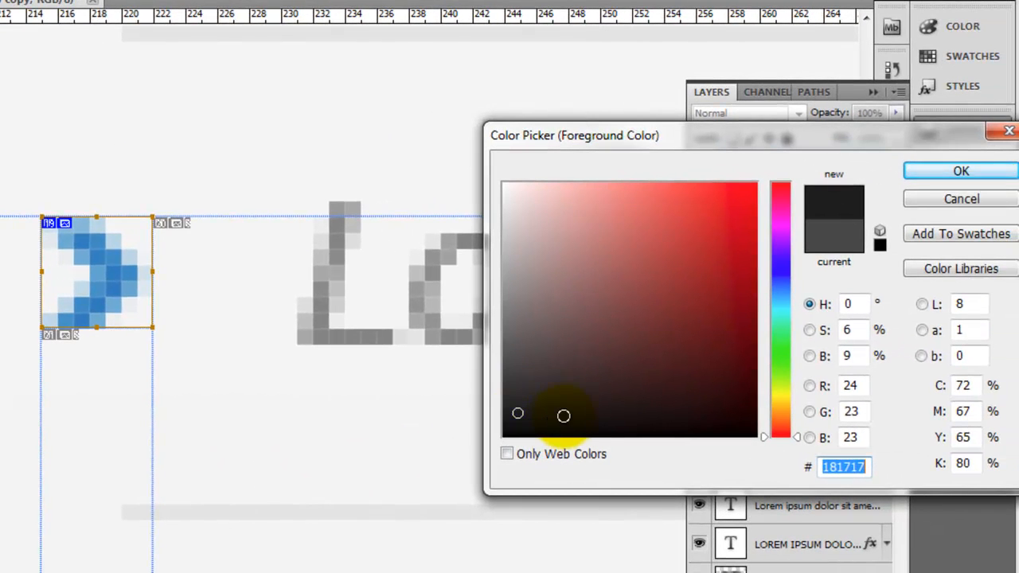
# - Sample a dark mockup text pixel in the Color Picker, reading hex 100b0b
pyautogui.click(581, 426)
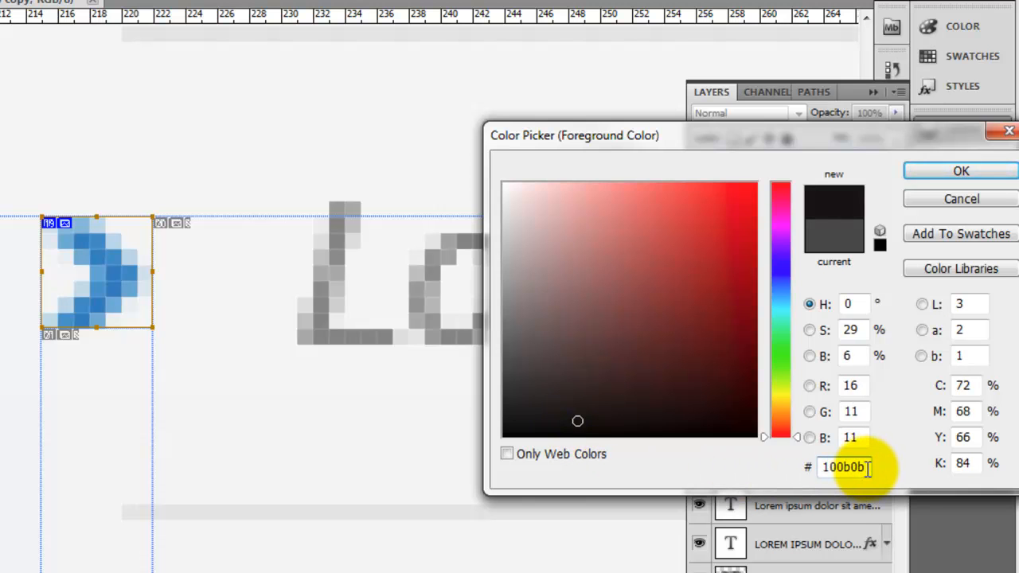
pyautogui.tripleClick(845, 467)
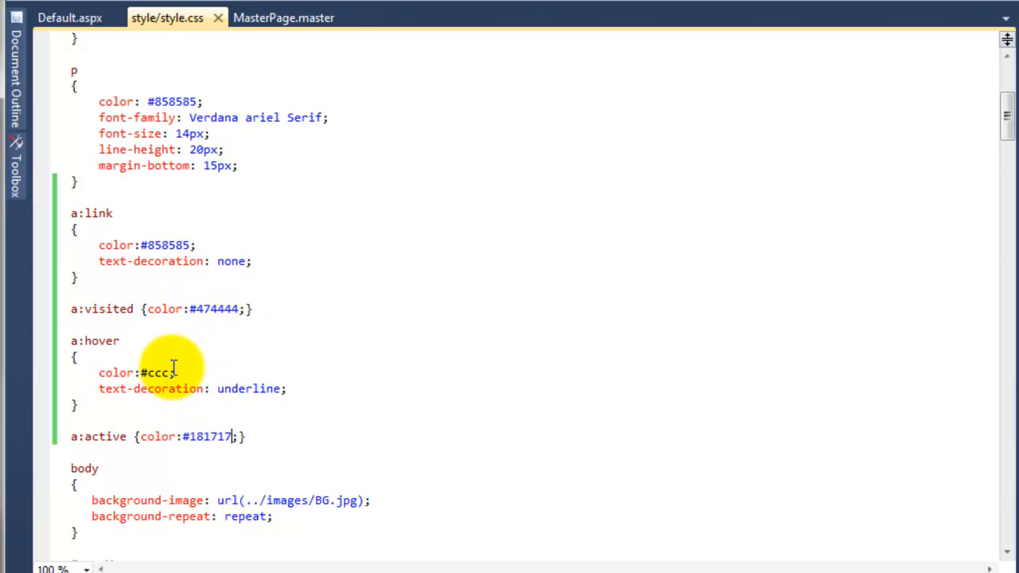
pyautogui.write('100b0b')
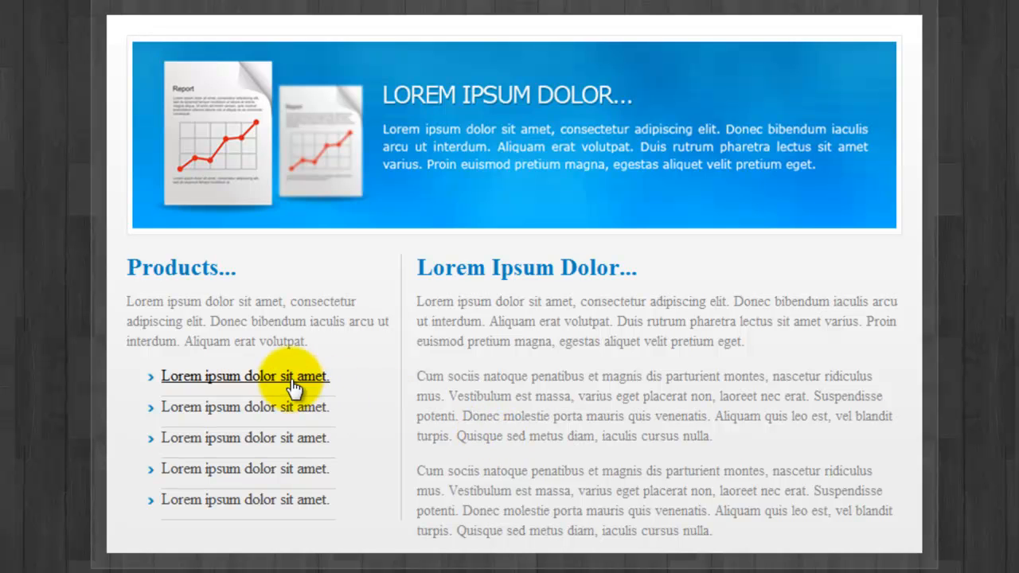
pyautogui.moveTo(290, 410)
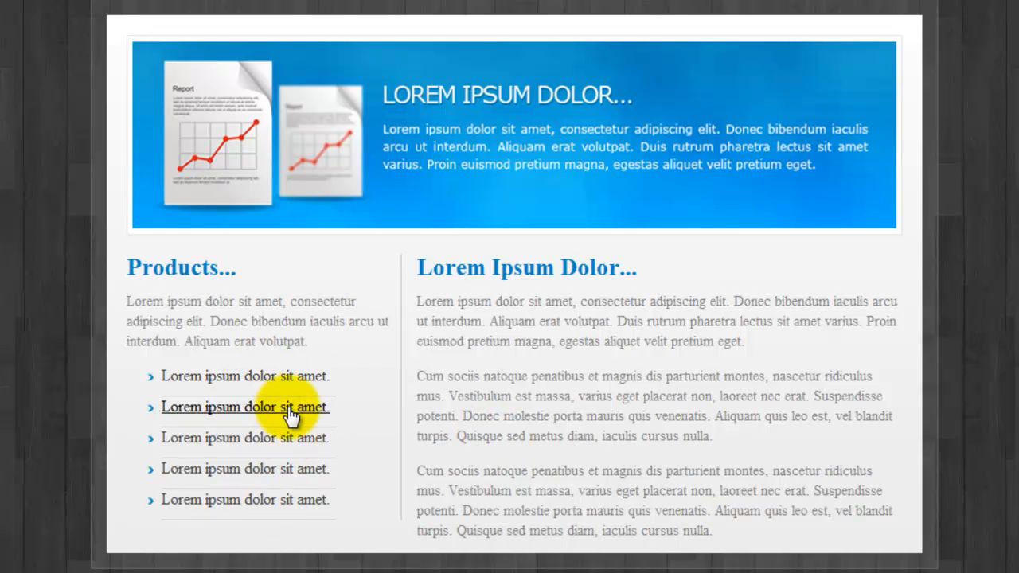
pyautogui.moveTo(175, 443)
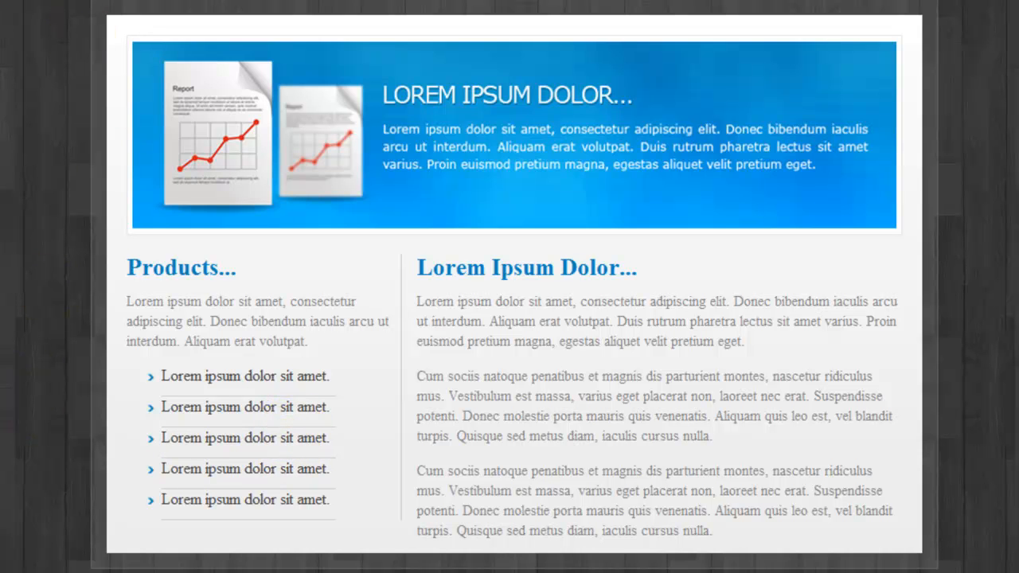
# - Check the sidebar hover underline in Chrome and return to the stylesheet editor
pyautogui.click(166, 22)
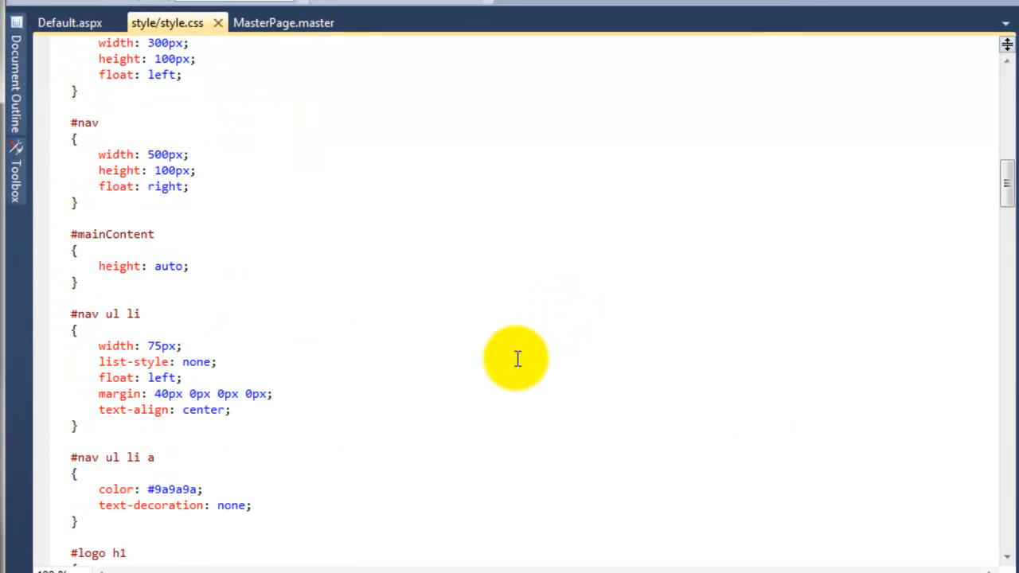
# - Change ul#sideBarLinks li height from 30px to auto and save the stylesheet
pyautogui.scroll(-3)
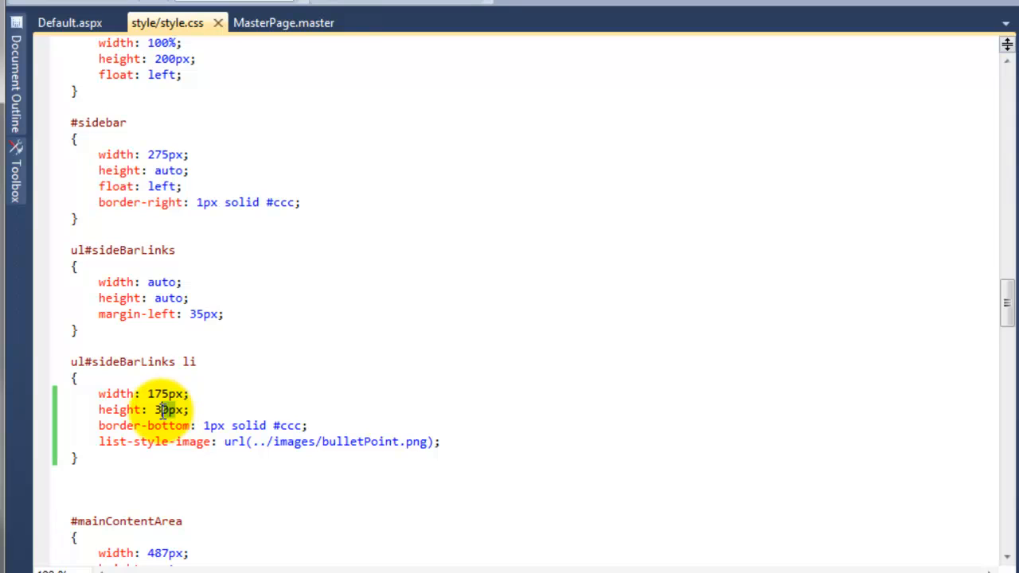
pyautogui.write('auto')
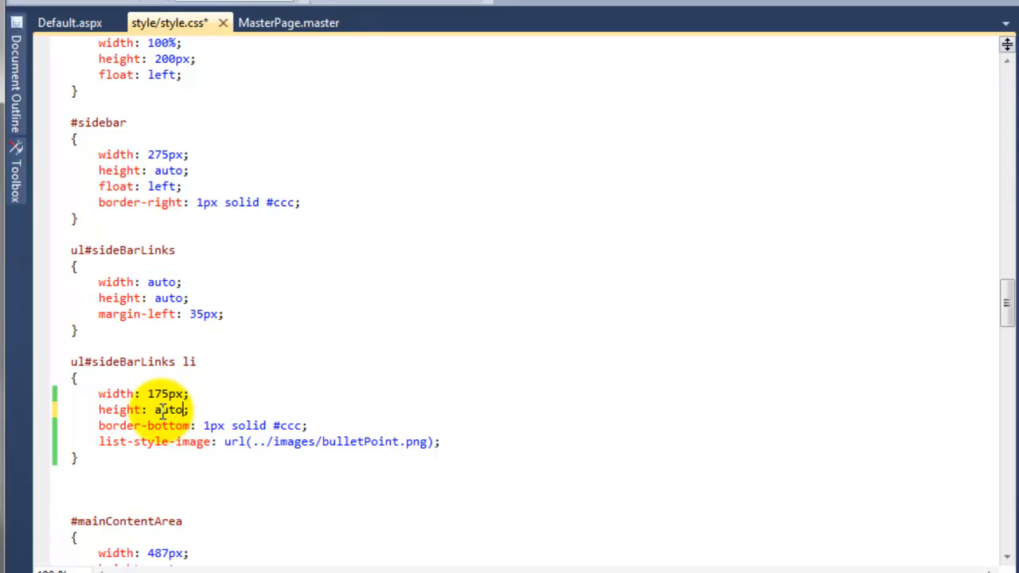
pyautogui.press('ctrl+s')
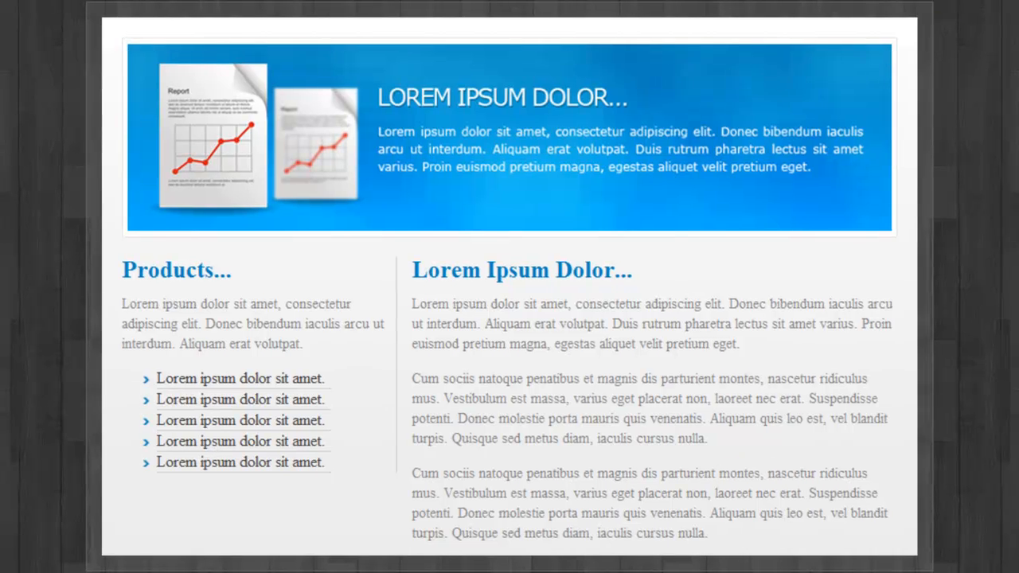
# - Add padding: 4px 0px 4px 0px to ul#sideBarLinks li and save
pyautogui.click(160, 17)
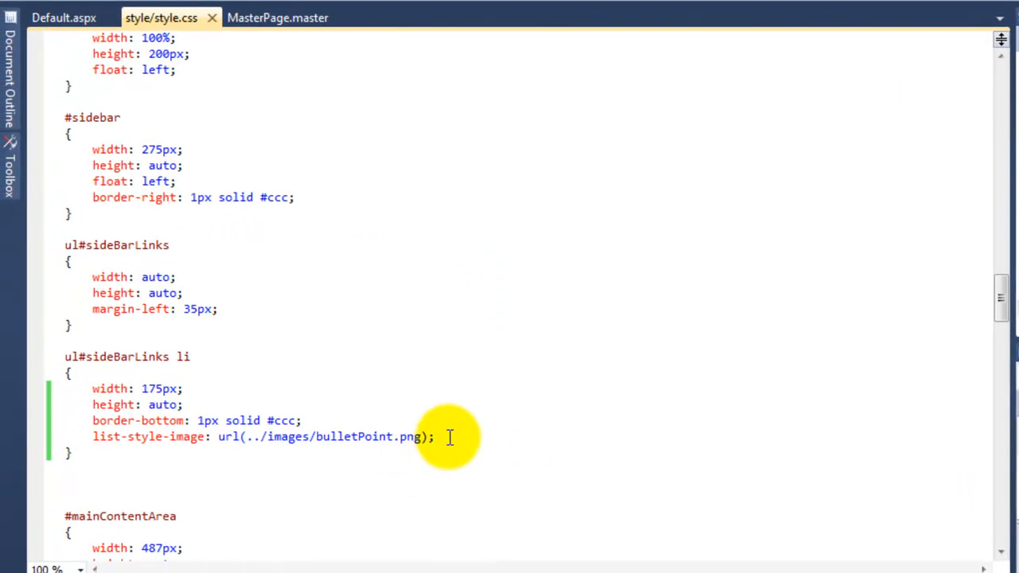
pyautogui.write('padding:')
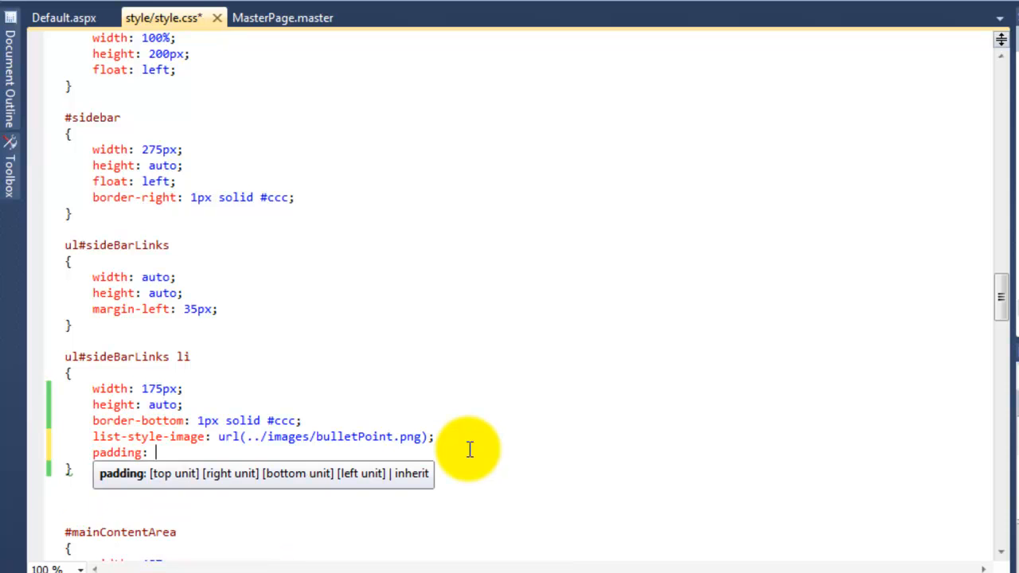
pyautogui.write('4pc')
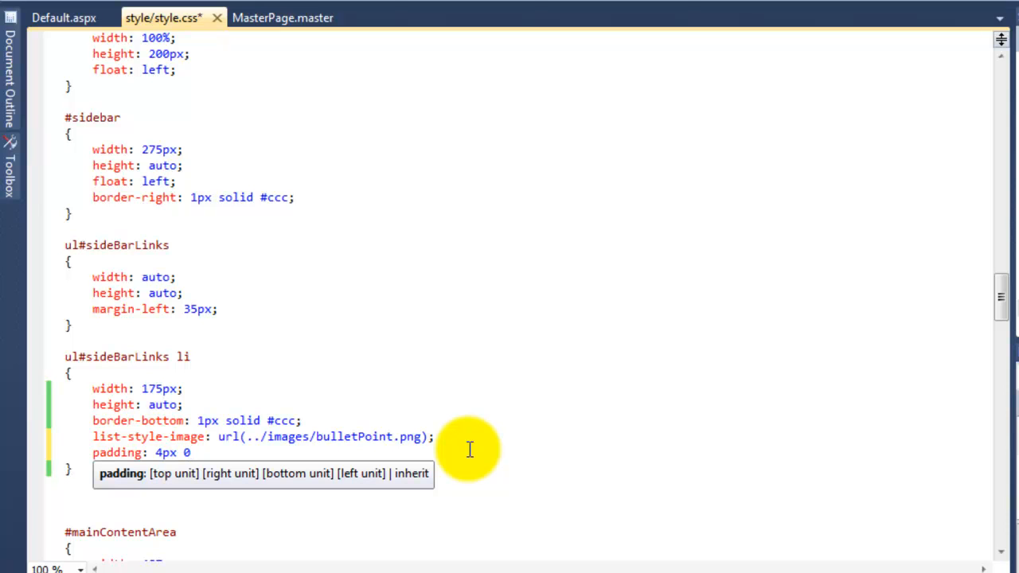
pyautogui.write('px 4')
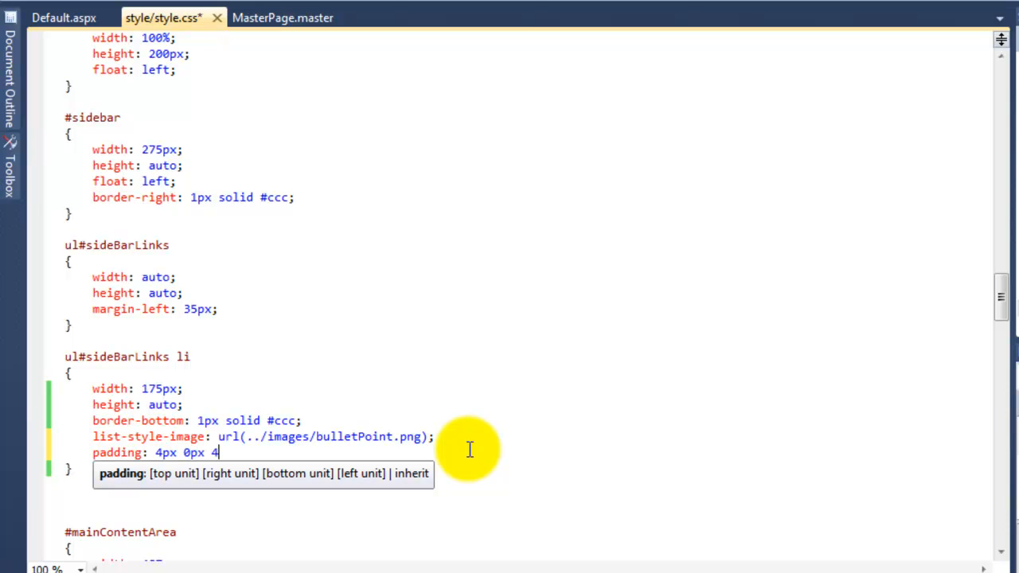
pyautogui.write('px')
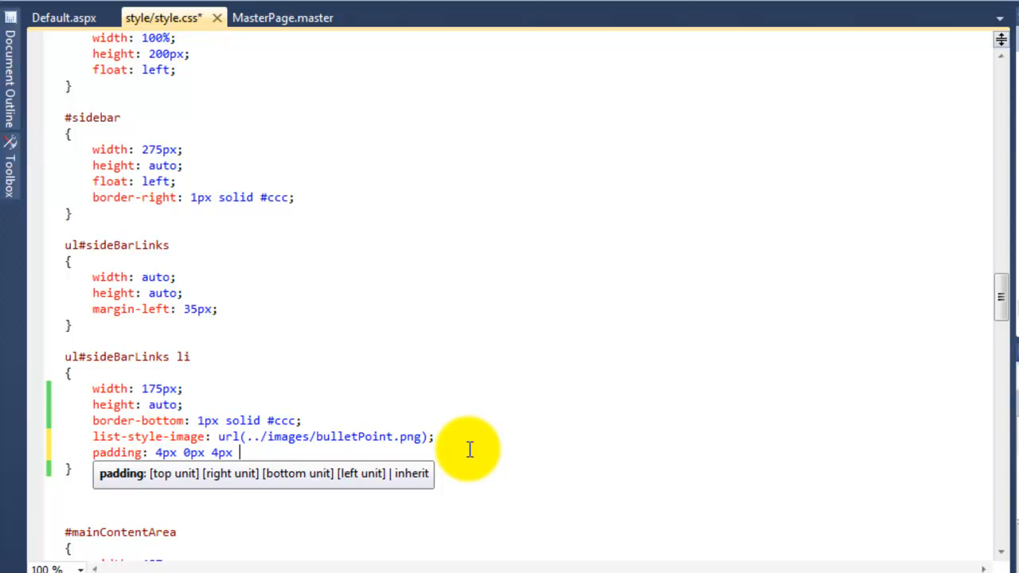
pyautogui.write('0px;')
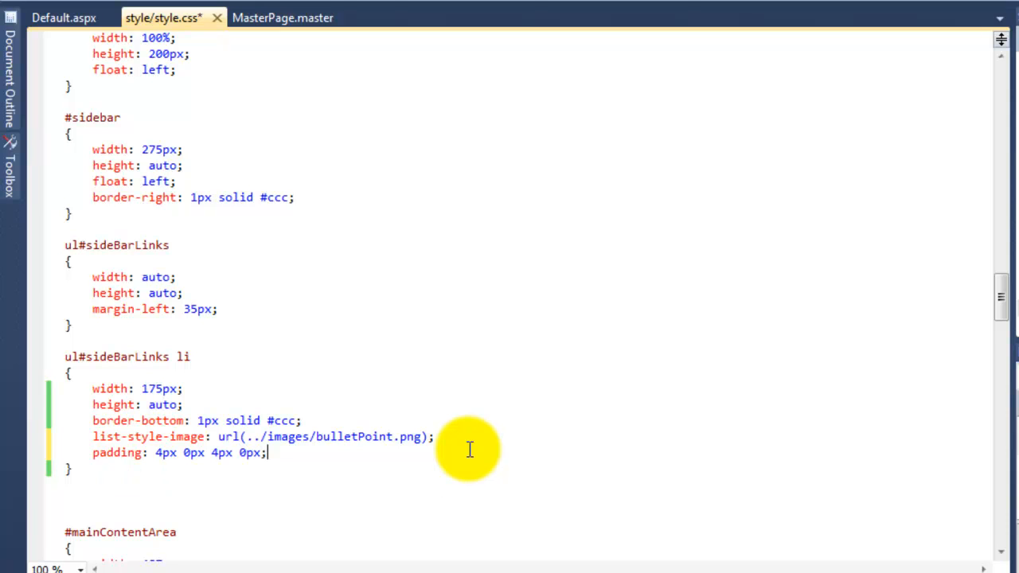
pyautogui.press('ctrl+s')
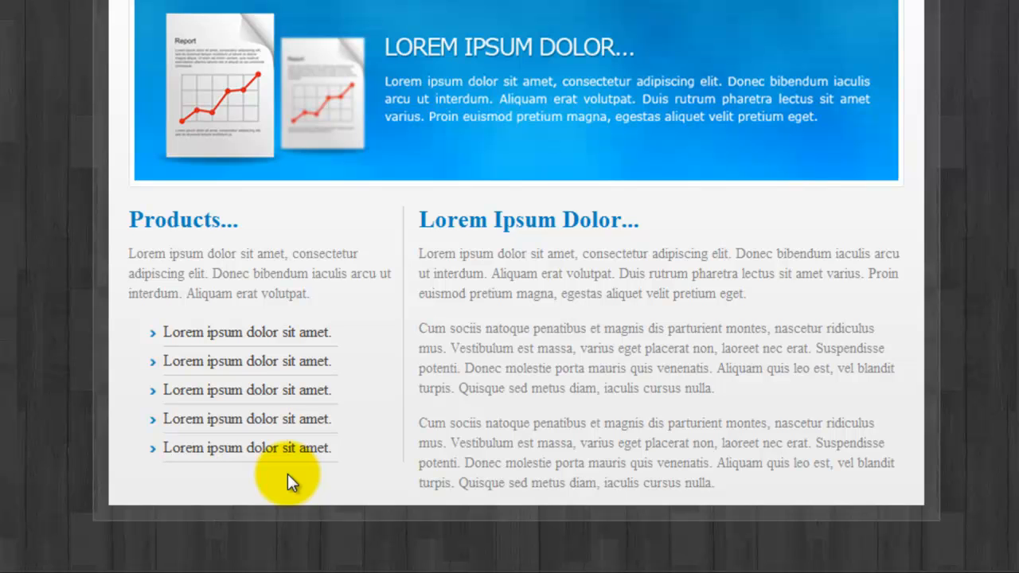
pyautogui.moveTo(131, 229)
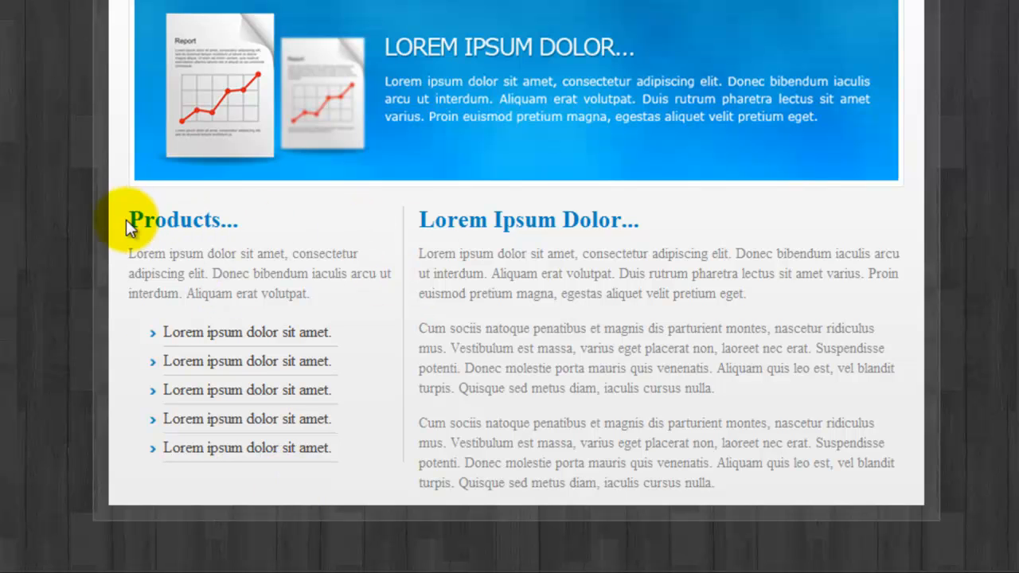
pyautogui.moveTo(326, 253)
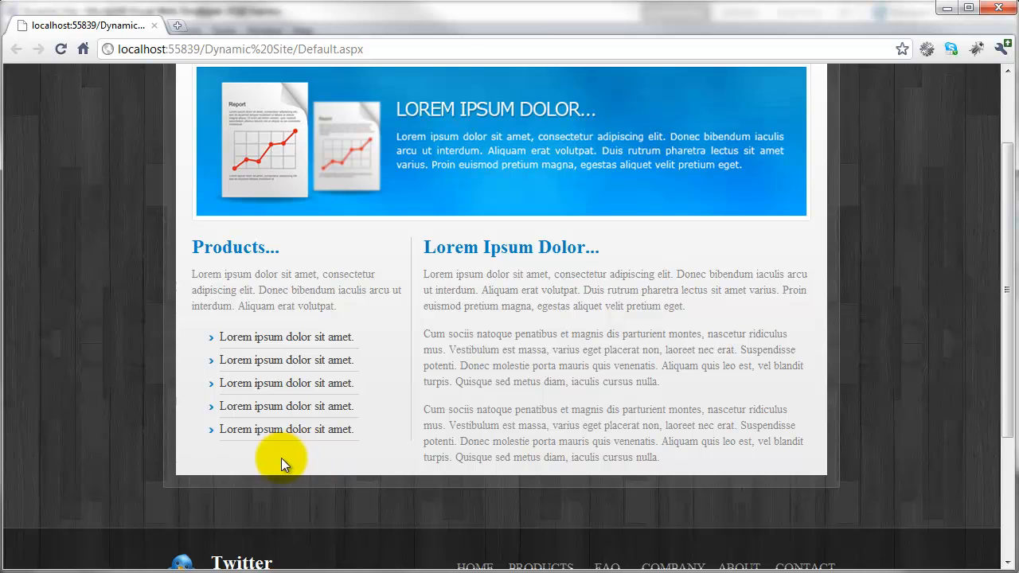
pyautogui.moveTo(321, 475)
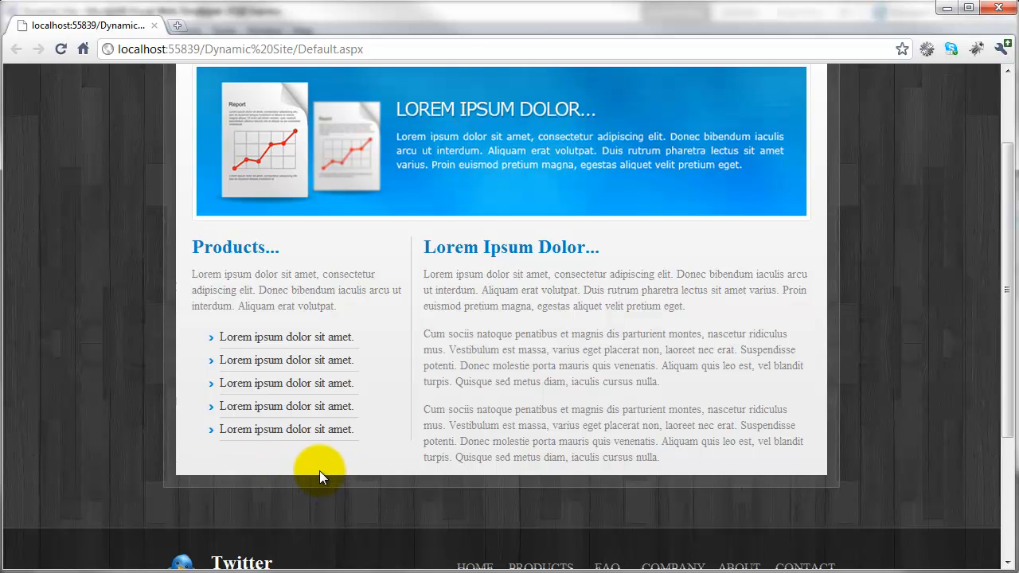